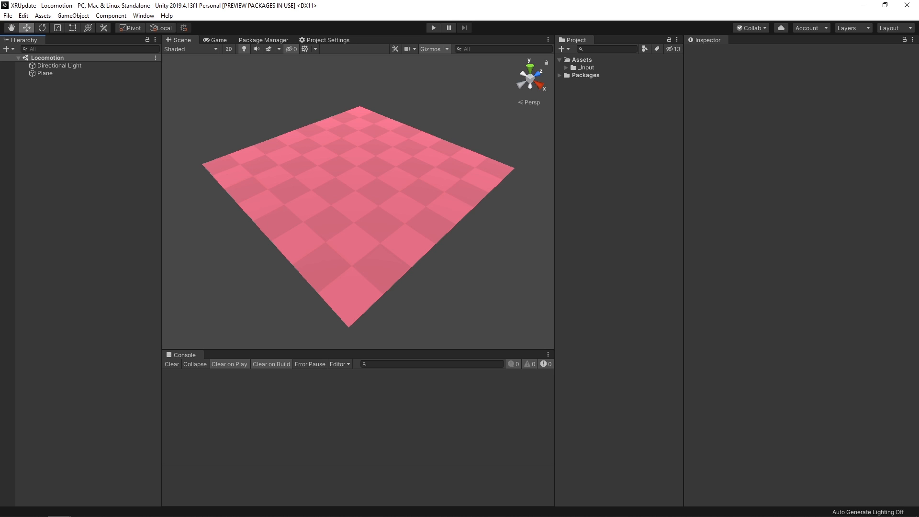
pyautogui.moveTo(68, 137)
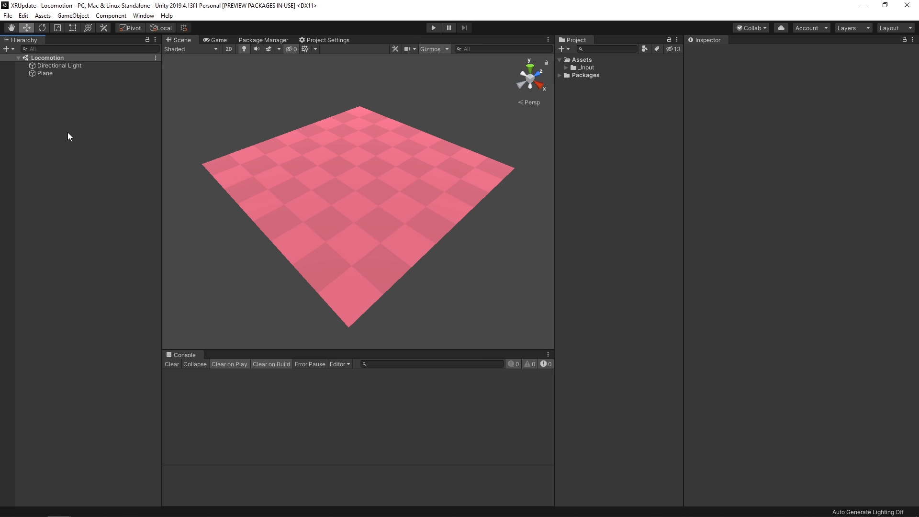
# Step: Open the Hierarchy's XR creation menu showing its Device-based GameObject variants
pyautogui.rightClick(68, 135)
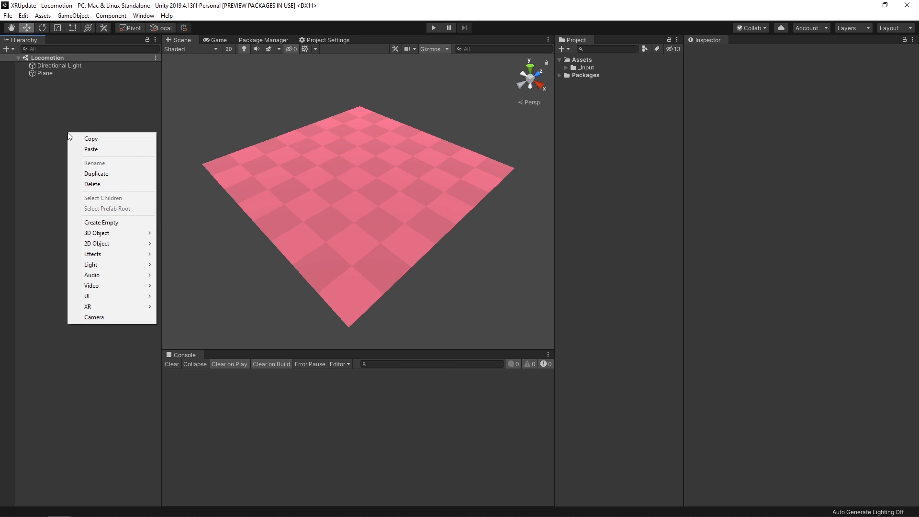
pyautogui.click(88, 307)
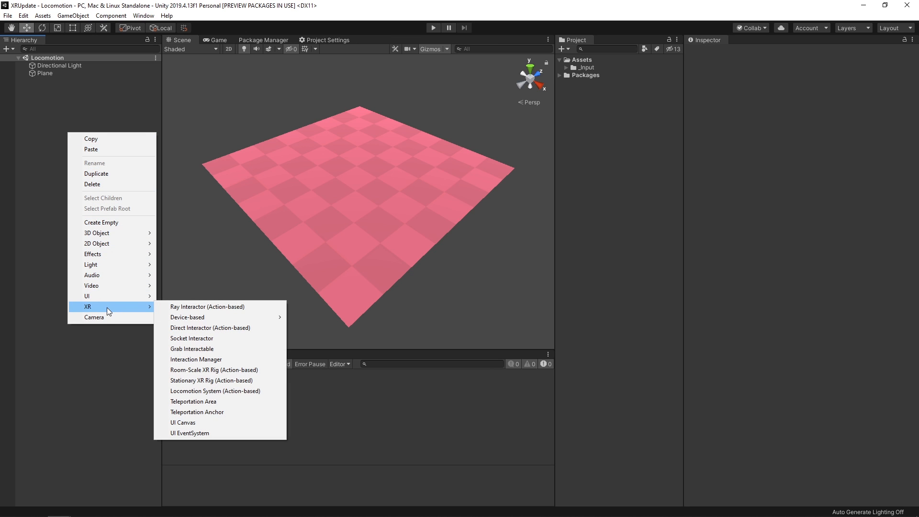
pyautogui.moveTo(218, 380)
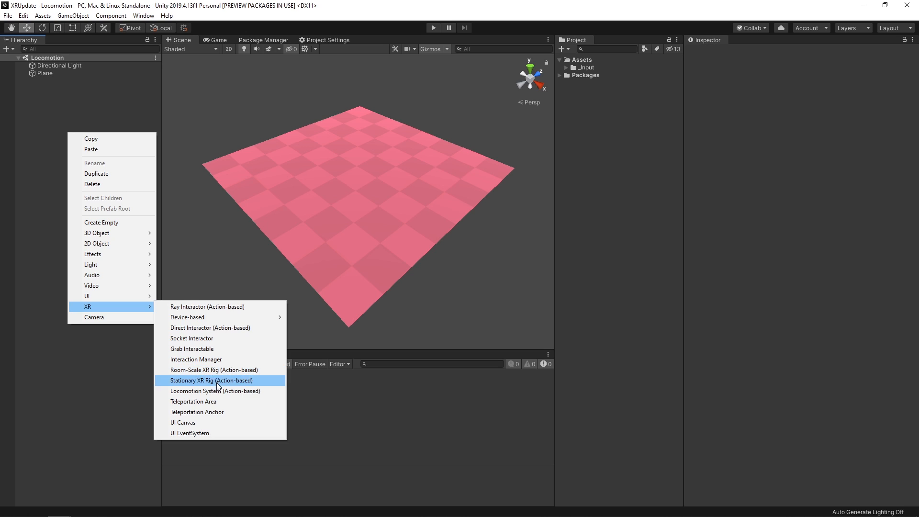
pyautogui.moveTo(215, 327)
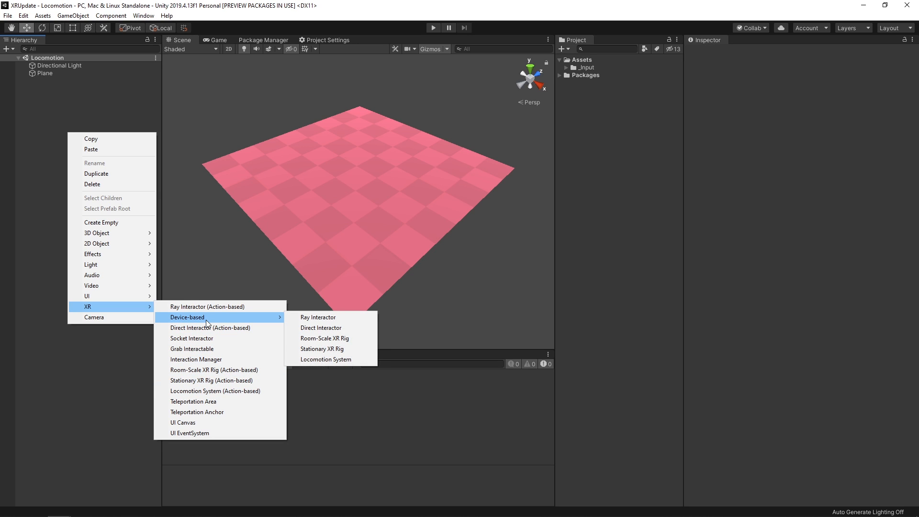
pyautogui.moveTo(325, 359)
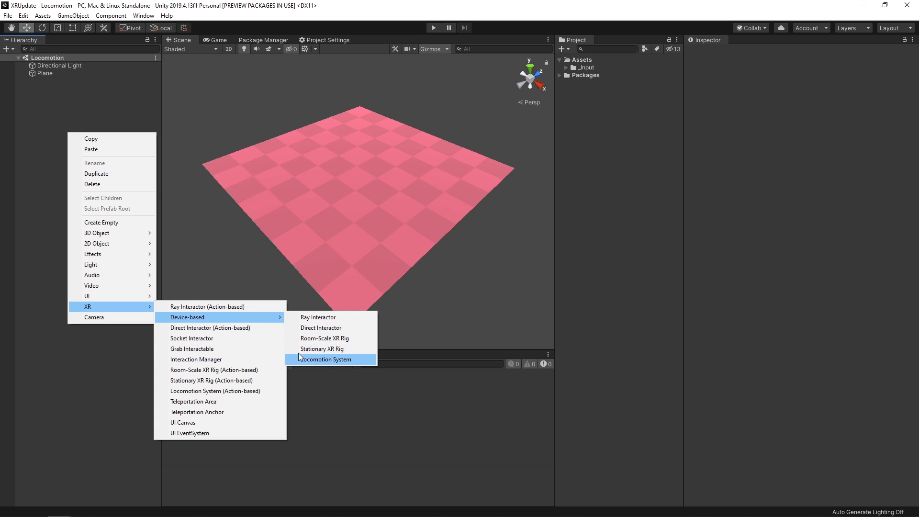
pyautogui.moveTo(323, 338)
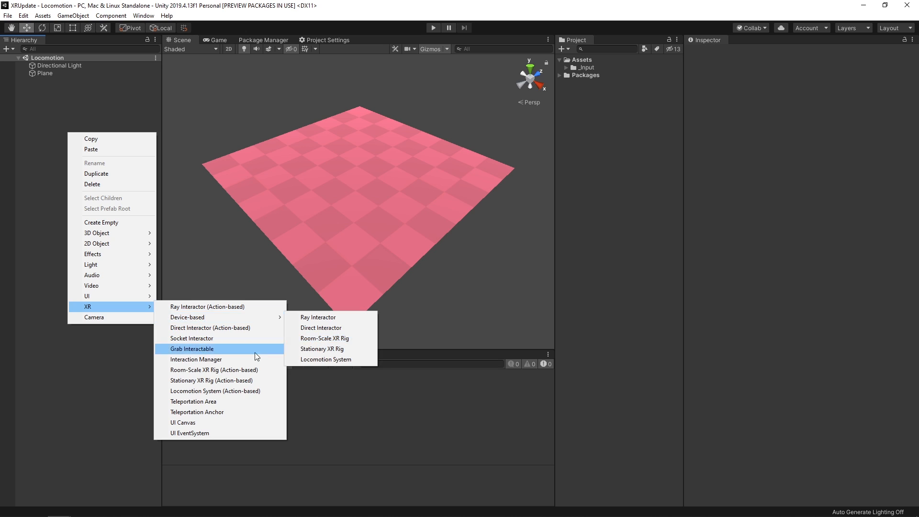
pyautogui.moveTo(220, 370)
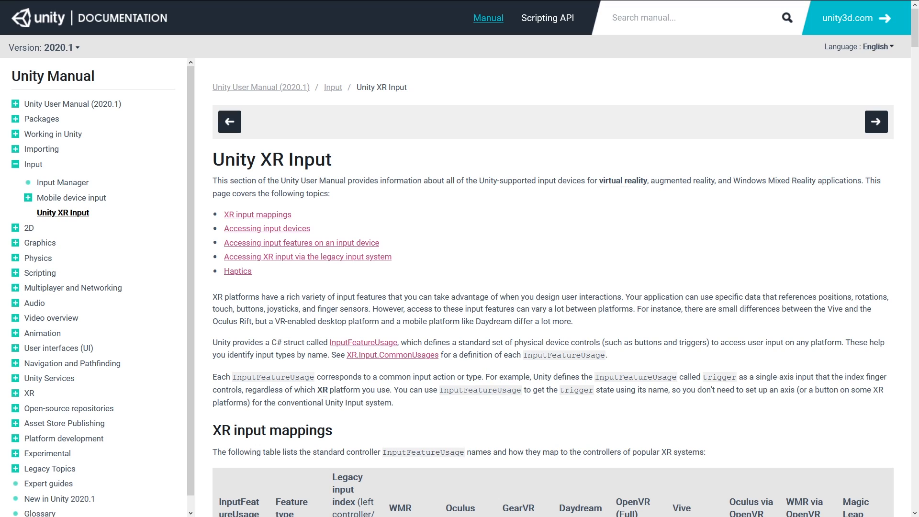
pyautogui.moveTo(718, 120)
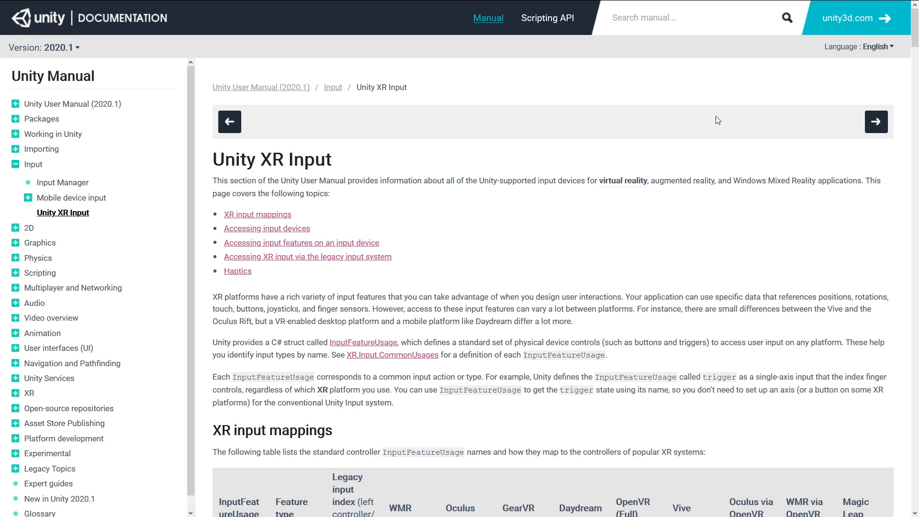
# Step: Scroll the XR Input manual page to the XR input mappings table
pyautogui.scroll(-3)
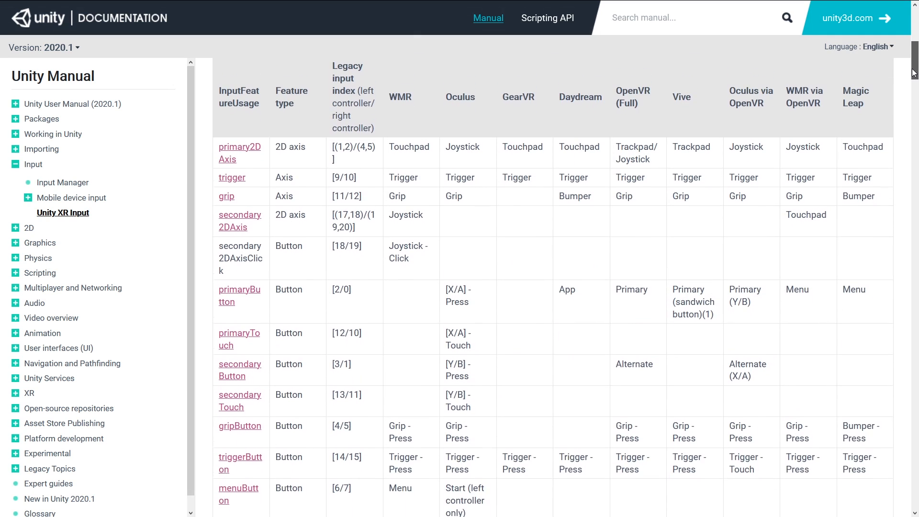
pyautogui.scroll(3)
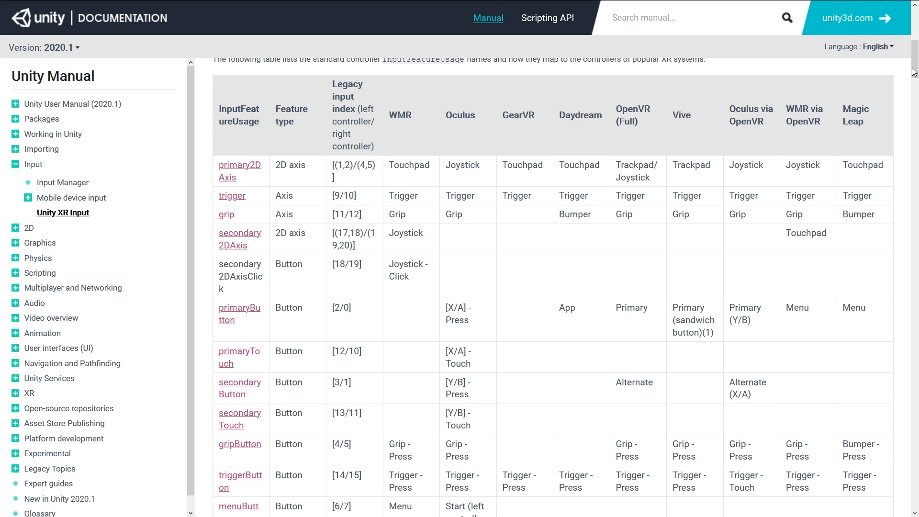
# Step: Scroll the XR Input page to 'Accessing input features on an input device'
pyautogui.scroll(3)
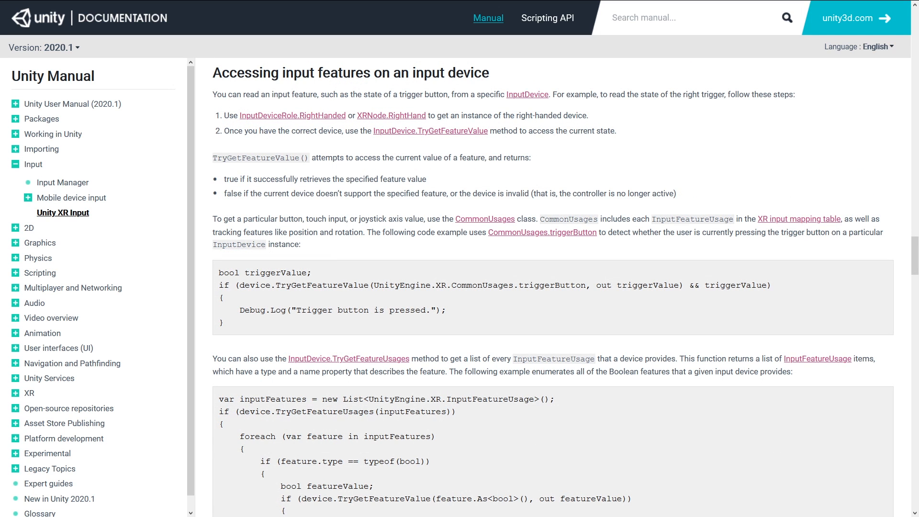
pyautogui.moveTo(109, 255)
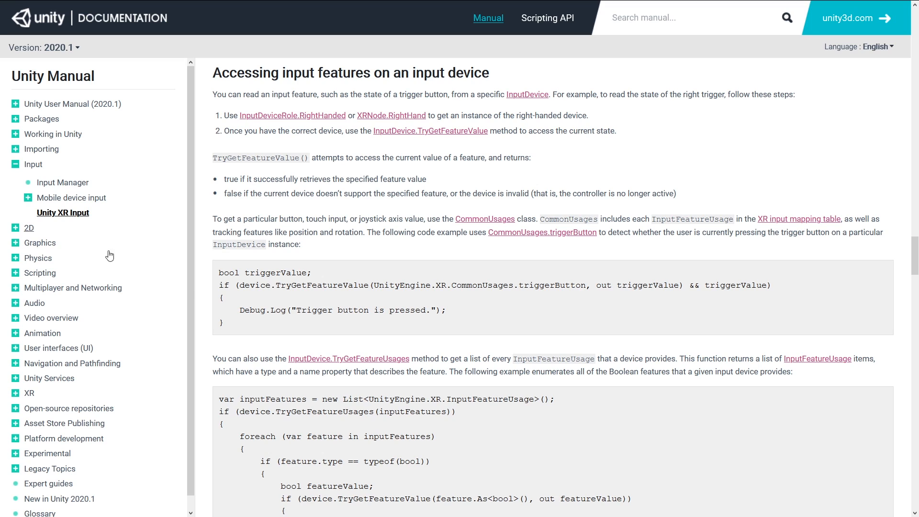
pyautogui.moveTo(256, 299)
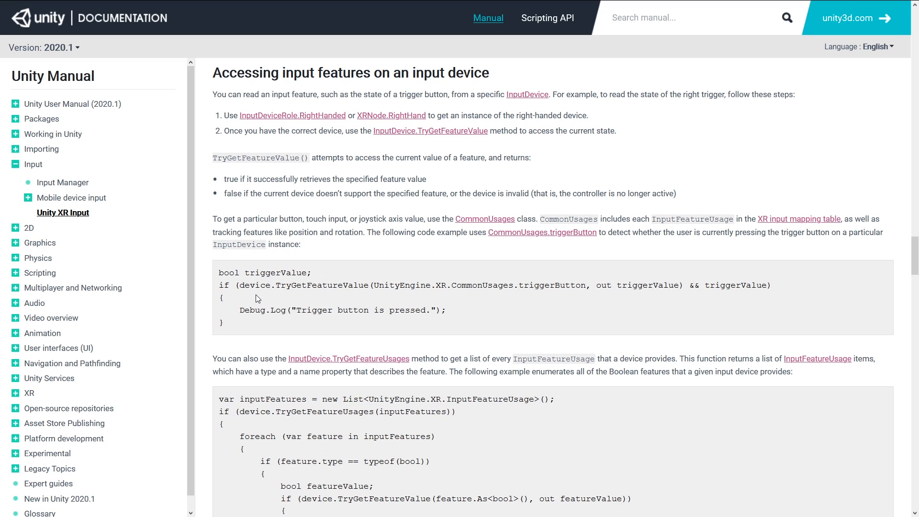
pyautogui.moveTo(474, 309)
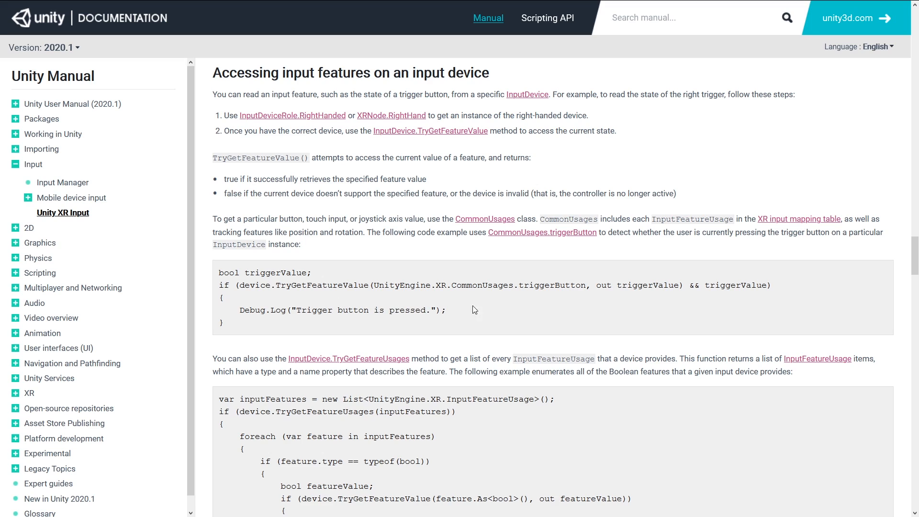
pyautogui.moveTo(652, 303)
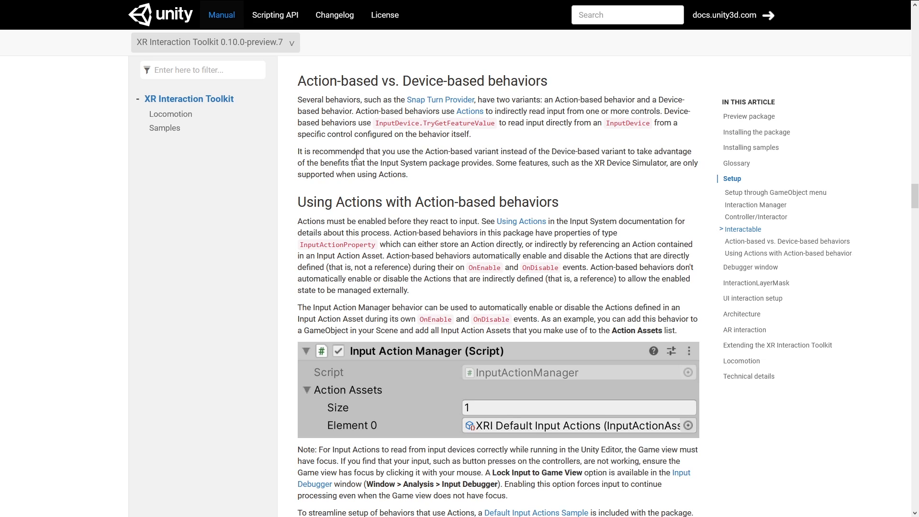
pyautogui.moveTo(561, 162)
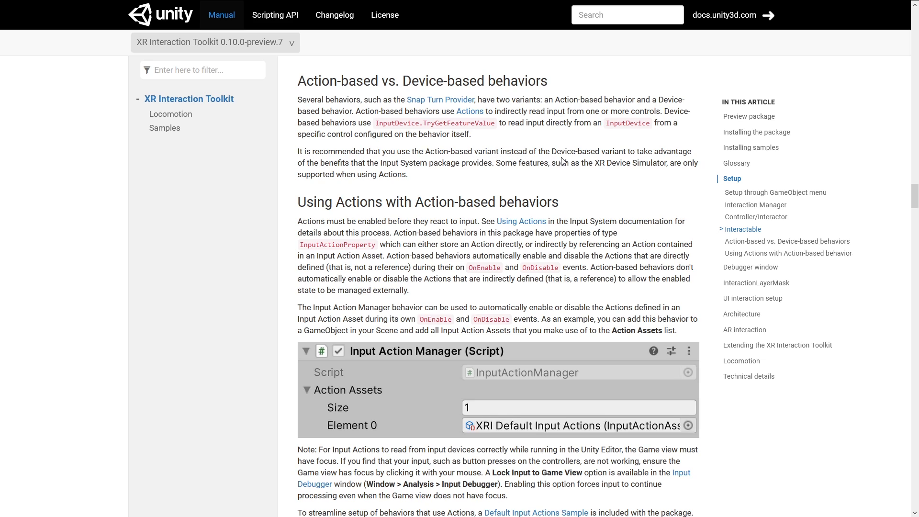
pyautogui.moveTo(494, 174)
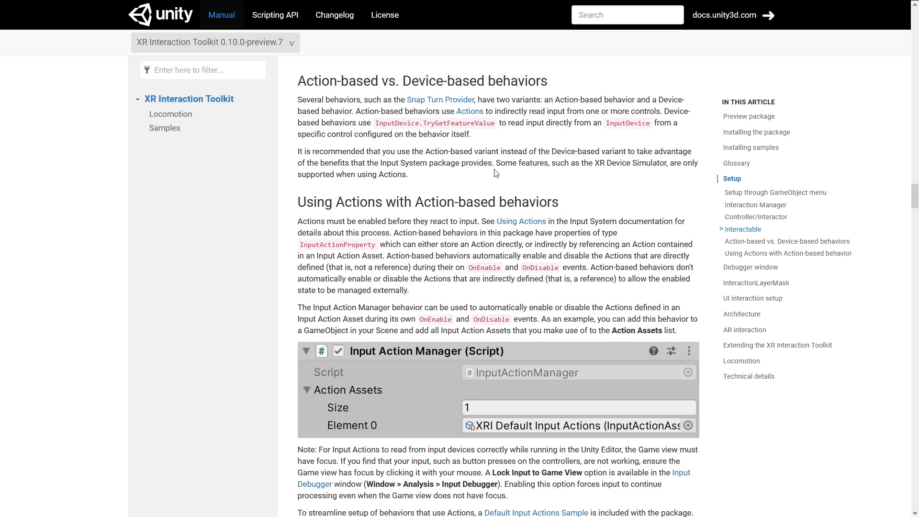
pyautogui.moveTo(462, 174)
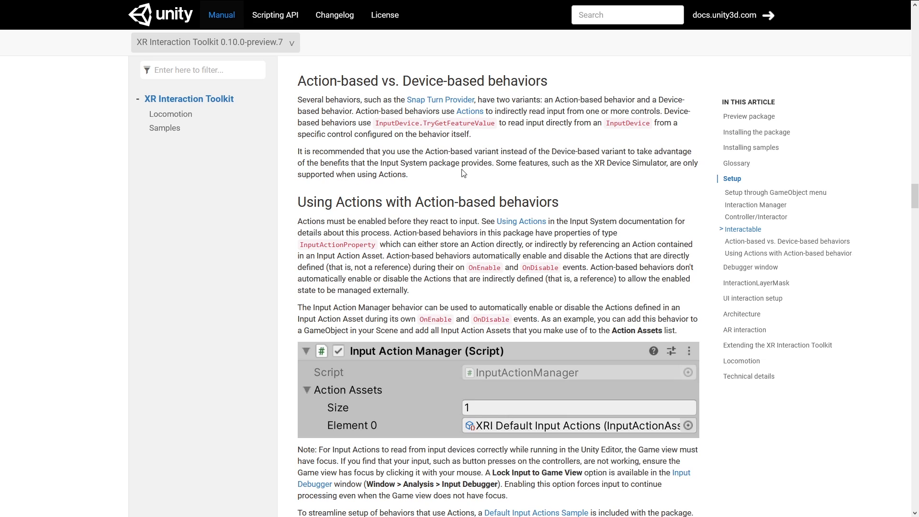
pyautogui.moveTo(602, 173)
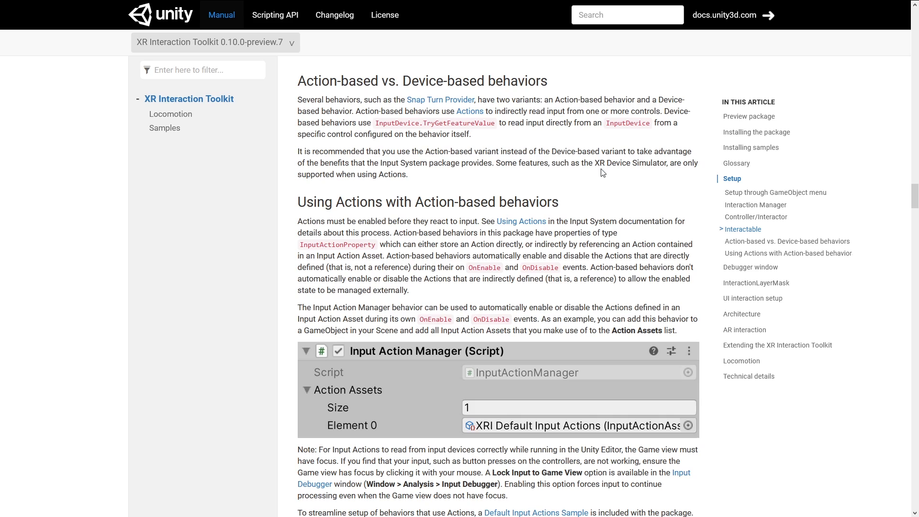
pyautogui.moveTo(337, 185)
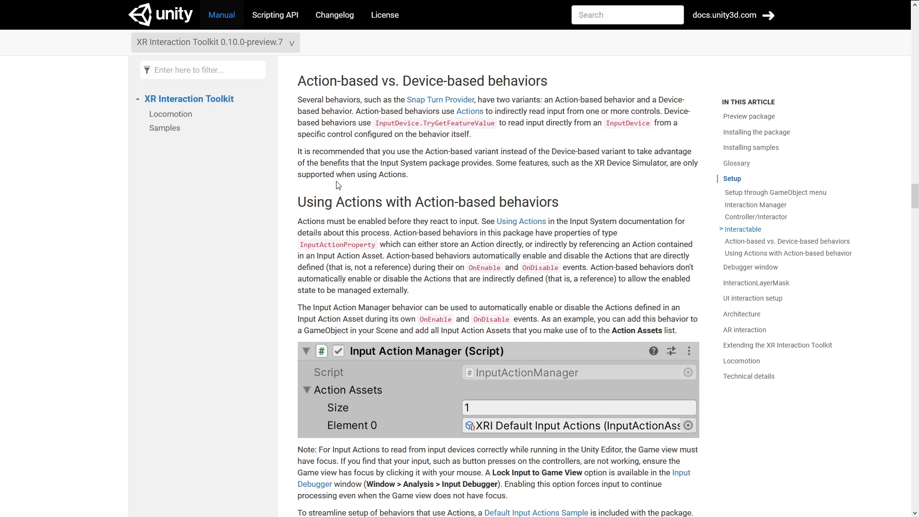
pyautogui.moveTo(370, 186)
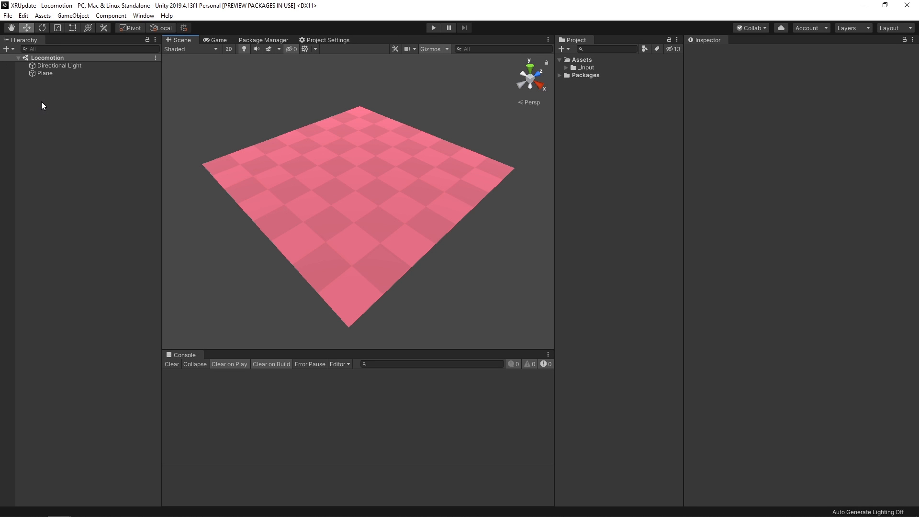
# Step: Add an action-based Room-Scale XR Rig to the Locomotion scene
pyautogui.rightClick(52, 106)
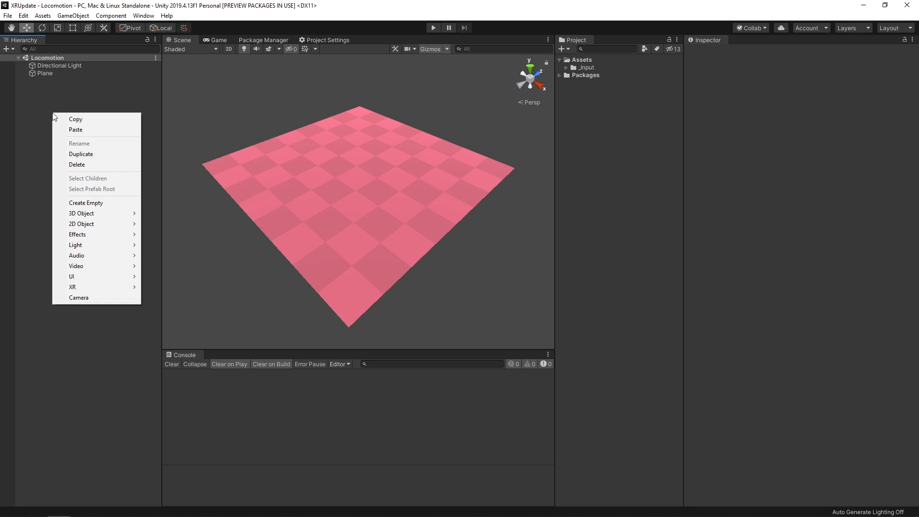
pyautogui.click(72, 287)
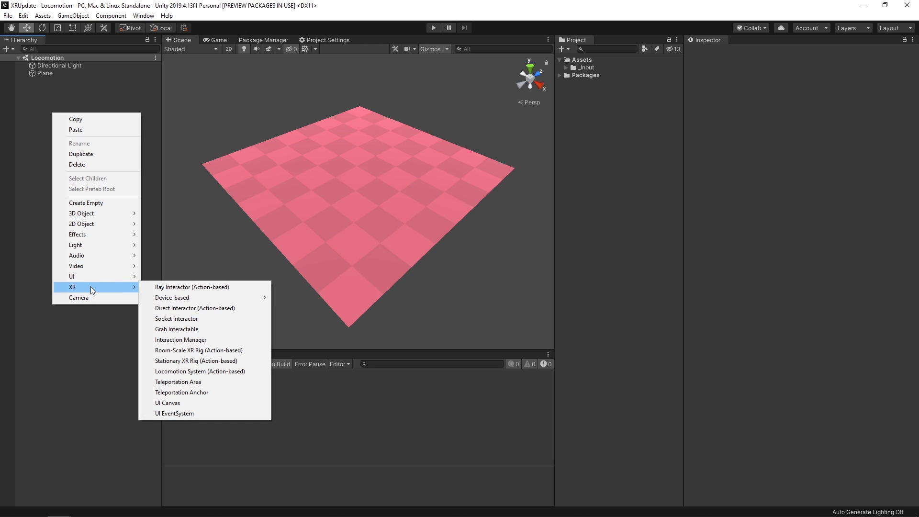
pyautogui.moveTo(179, 356)
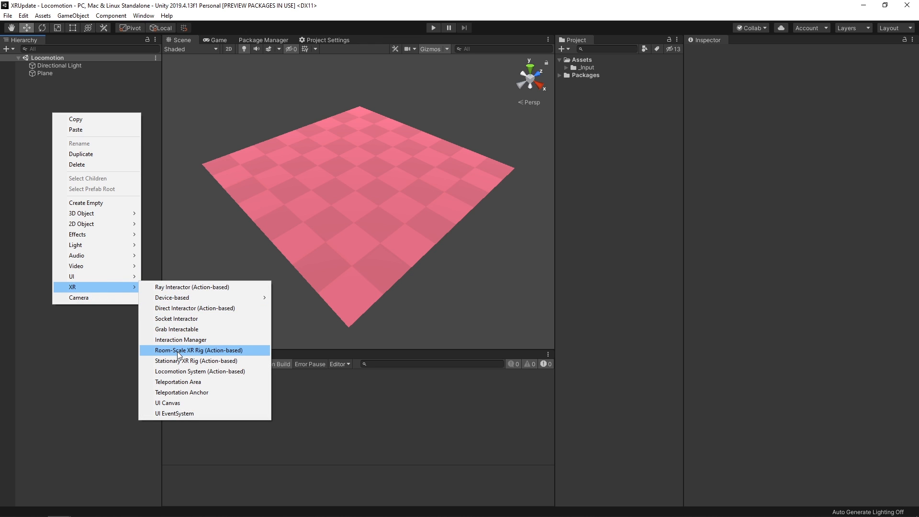
pyautogui.click(198, 349)
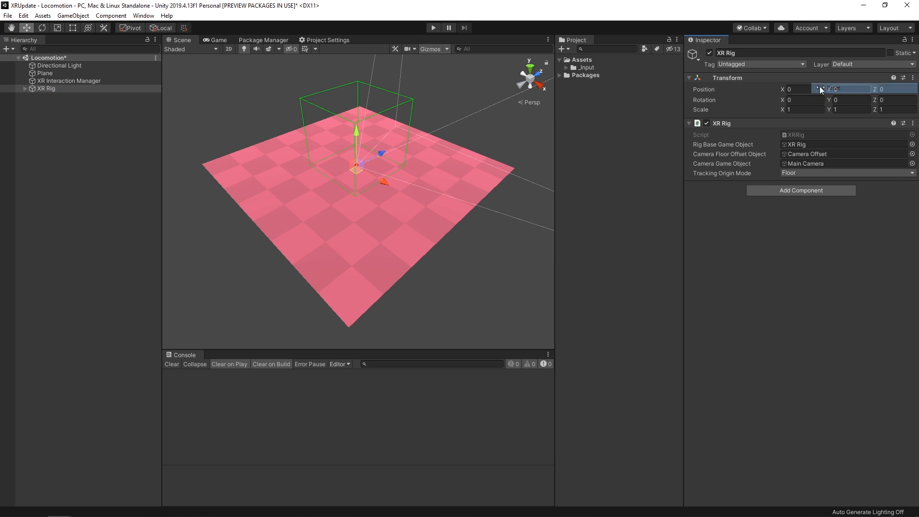
# Step: Expand XR Rig > Camera Offset and toggle Use Reference on LeftHand Controller's Position Action
pyautogui.click(25, 89)
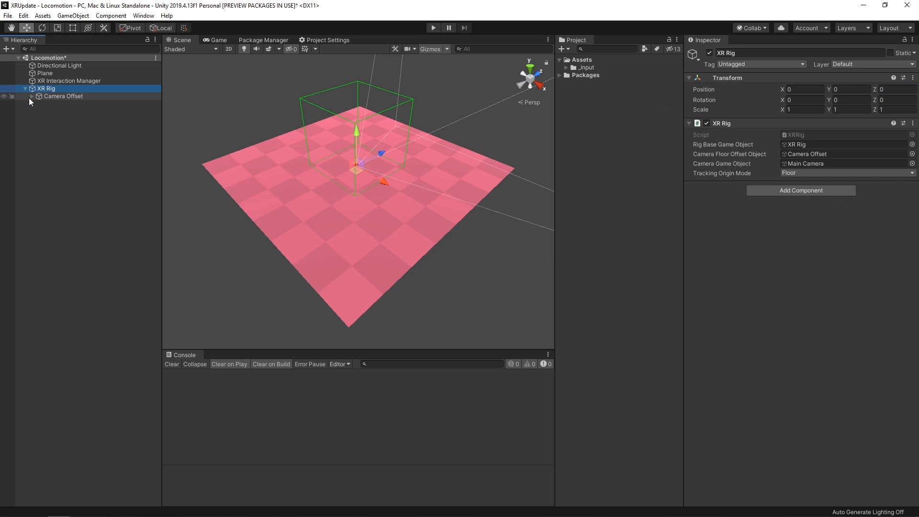
pyautogui.click(77, 112)
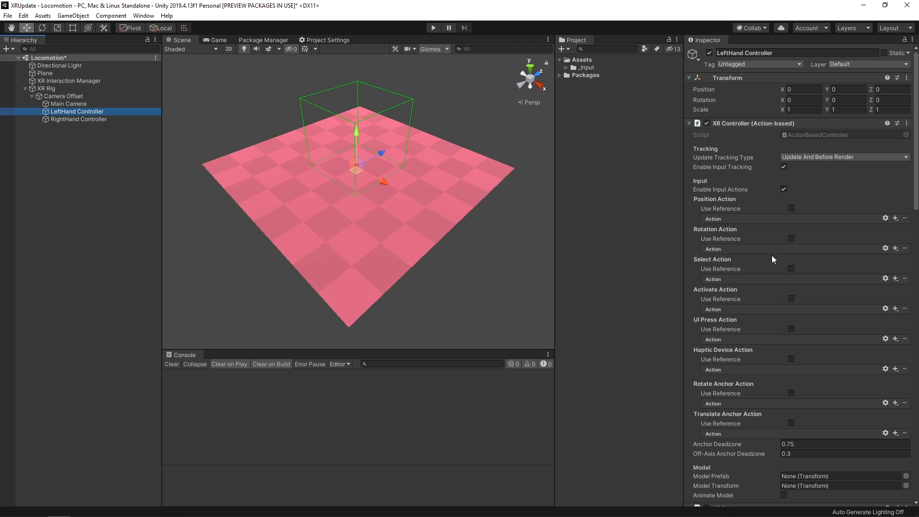
pyautogui.moveTo(736, 215)
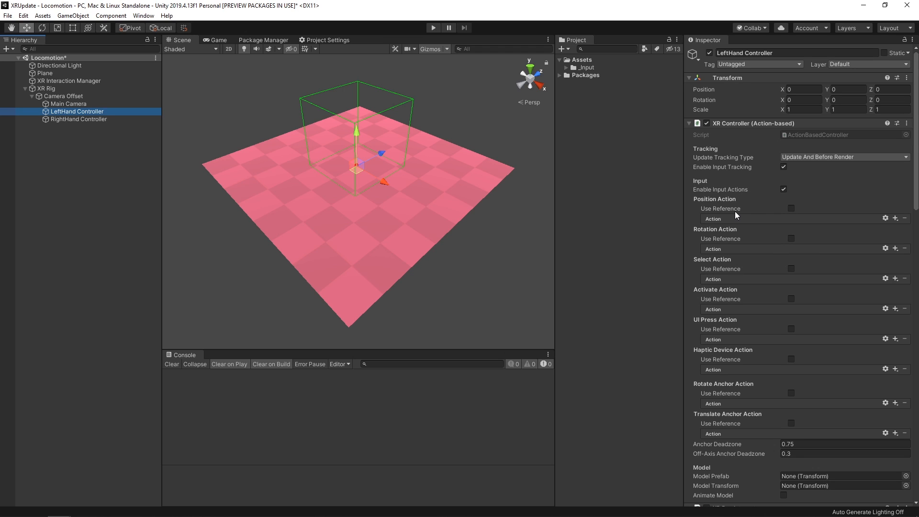
pyautogui.click(790, 208)
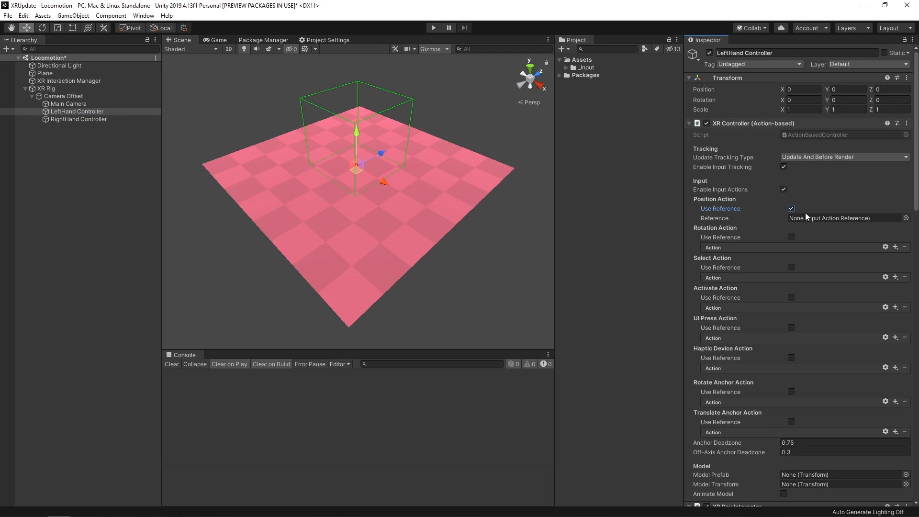
pyautogui.moveTo(836, 228)
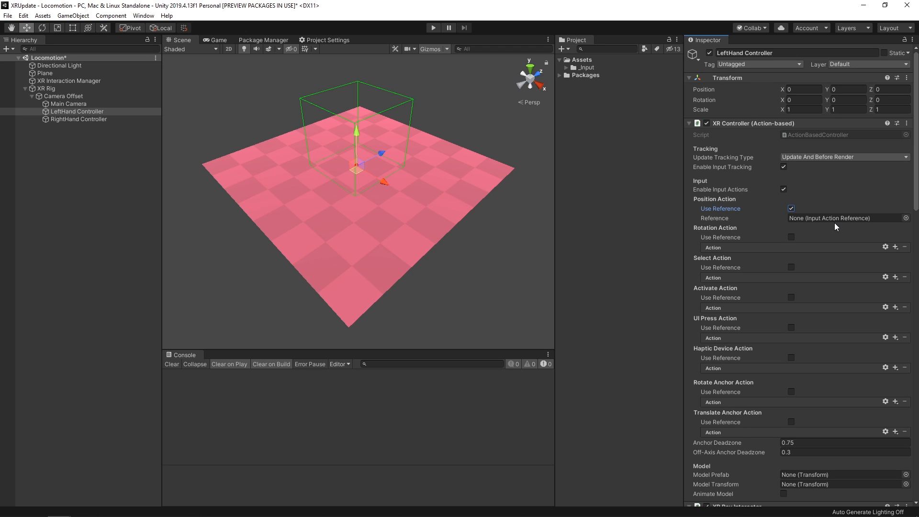
pyautogui.moveTo(824, 395)
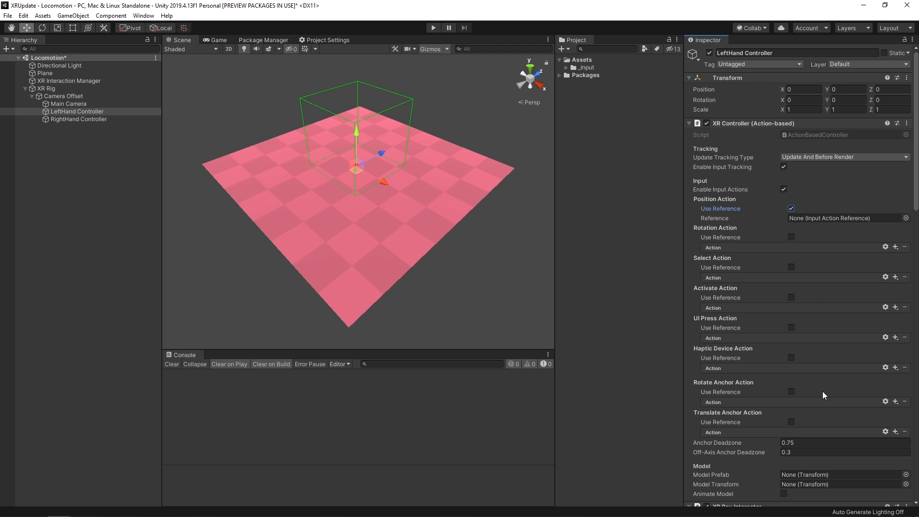
pyautogui.moveTo(791, 267)
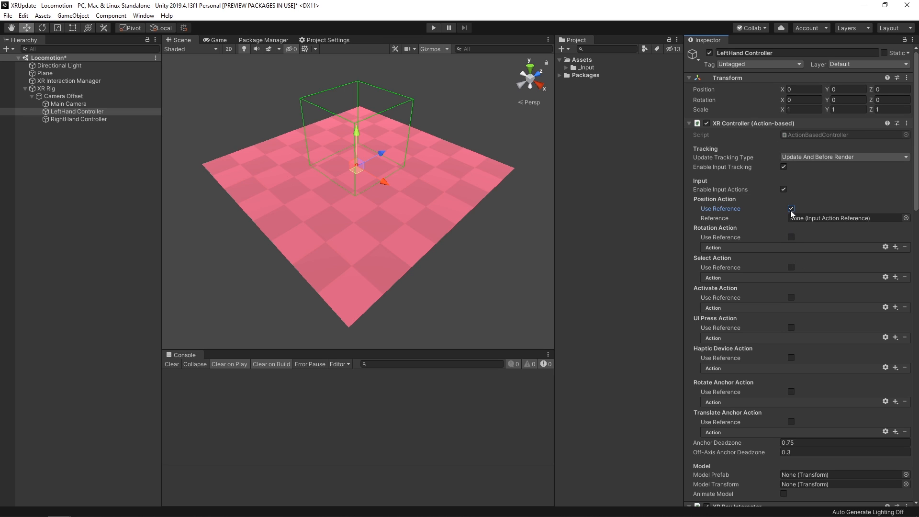
pyautogui.moveTo(792, 211)
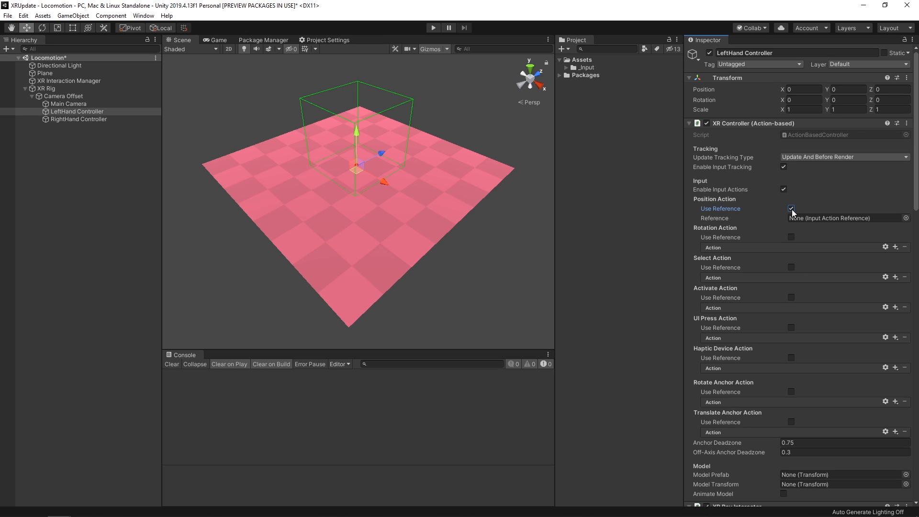
pyautogui.click(791, 208)
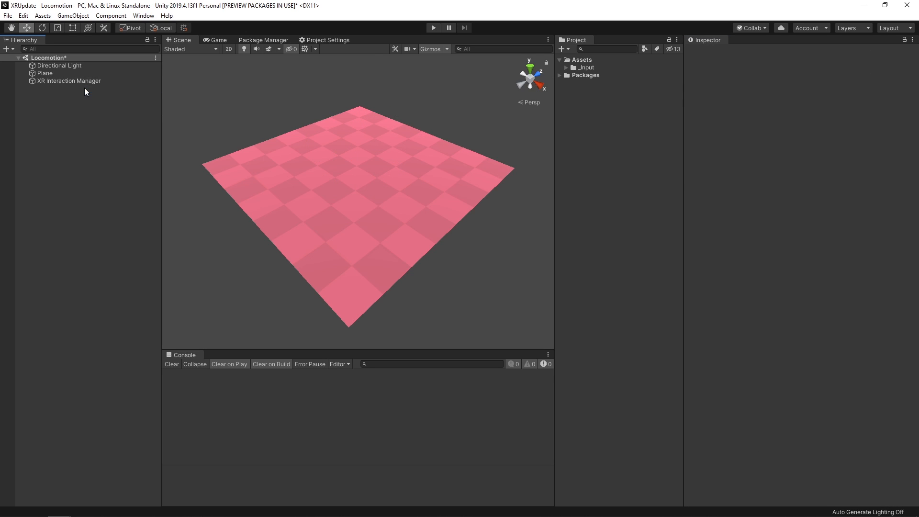
# Step: Import the Default Input Actions sample from Package Manager and open XRI Default Input Actions
pyautogui.click(263, 39)
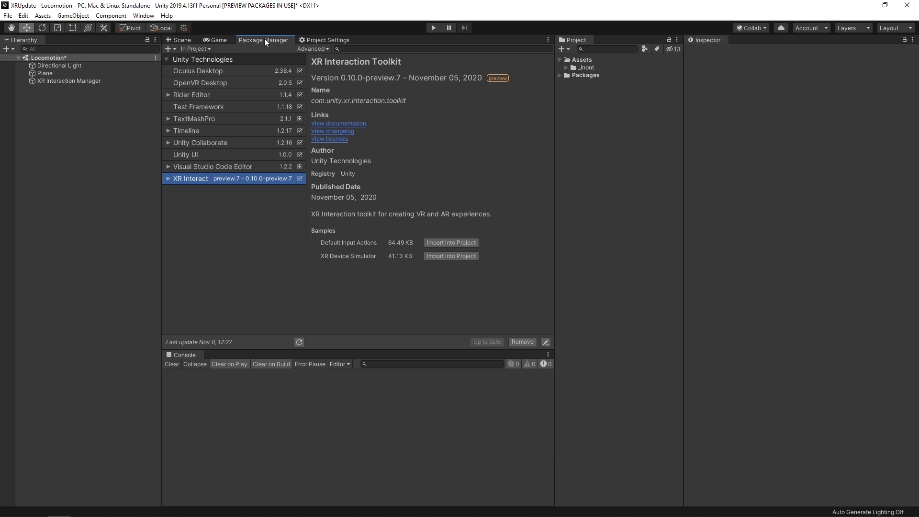
pyautogui.moveTo(381, 73)
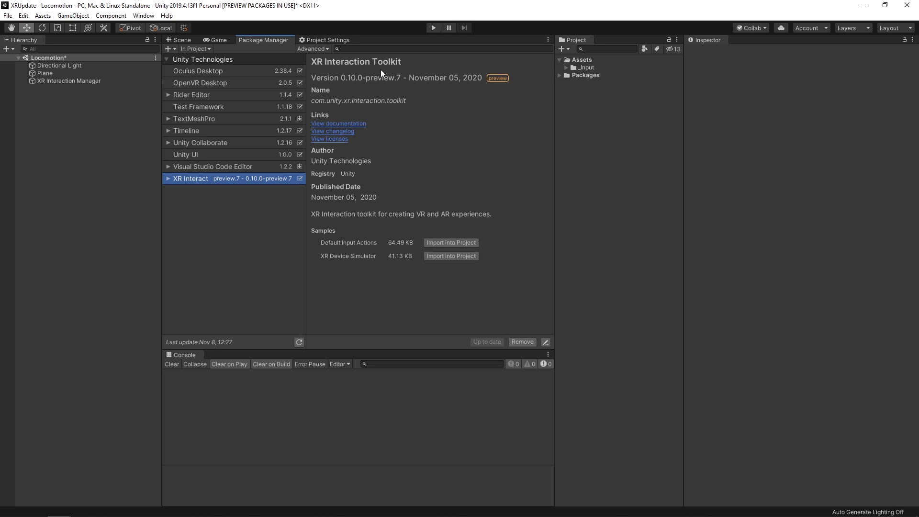
pyautogui.moveTo(412, 84)
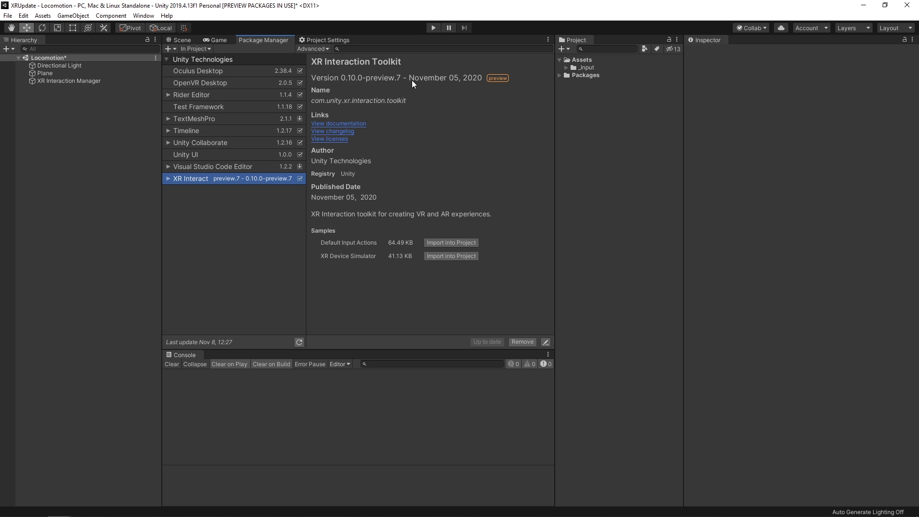
pyautogui.moveTo(256, 188)
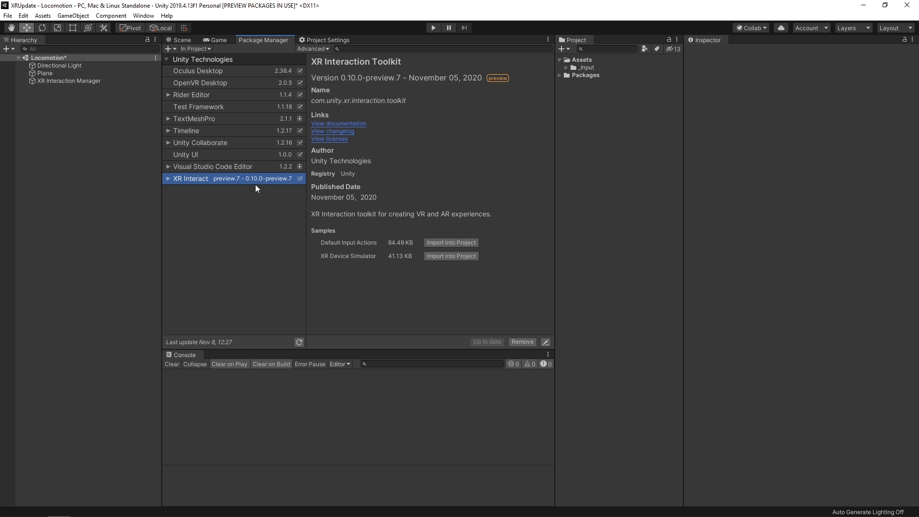
pyautogui.moveTo(352, 249)
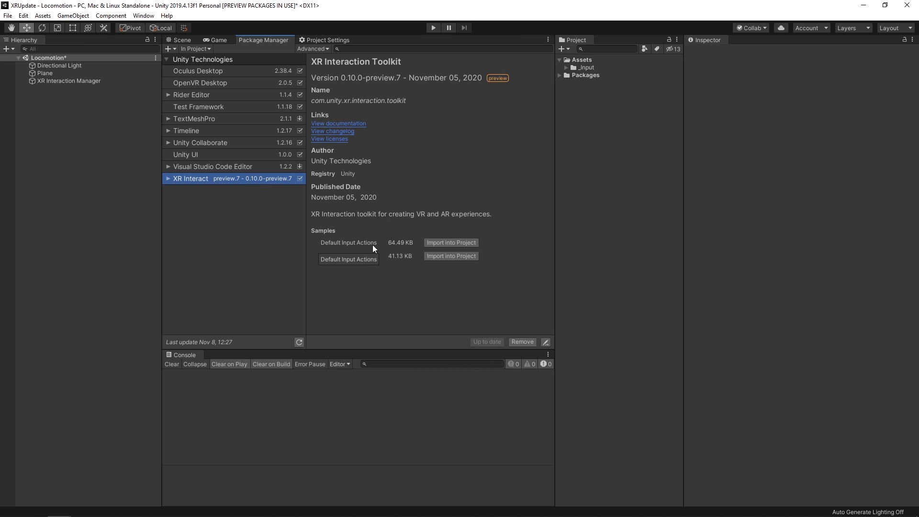
pyautogui.click(451, 243)
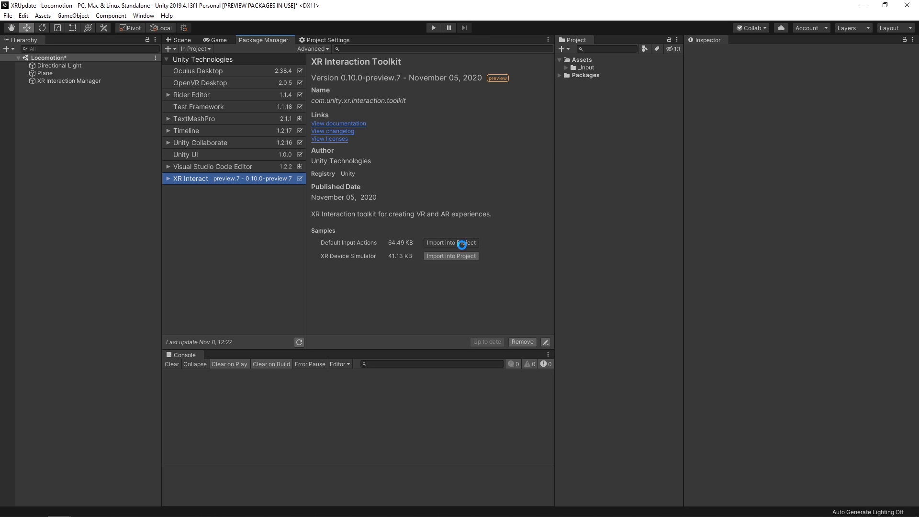
pyautogui.click(450, 242)
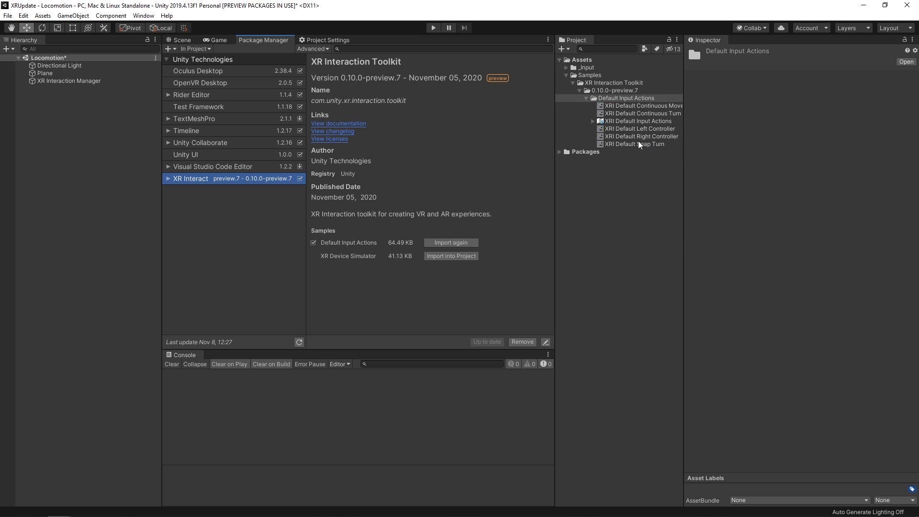
pyautogui.moveTo(655, 123)
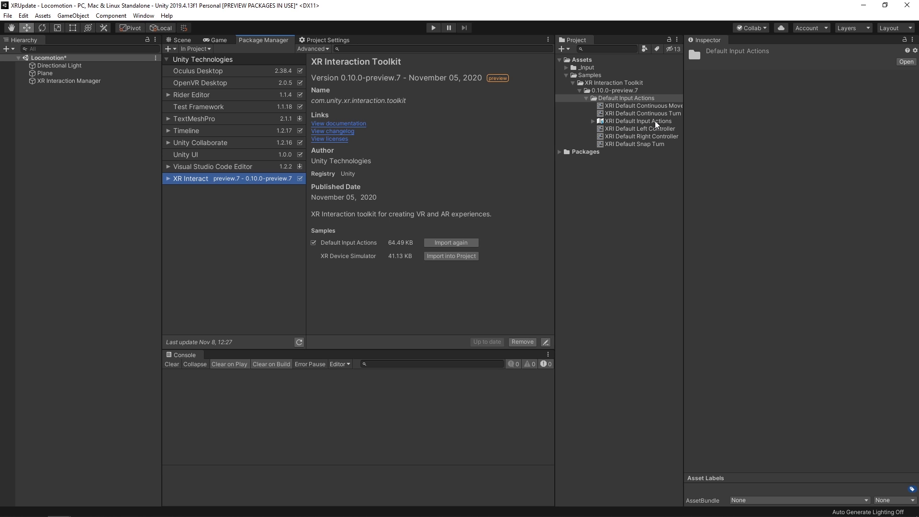
pyautogui.doubleClick(642, 121)
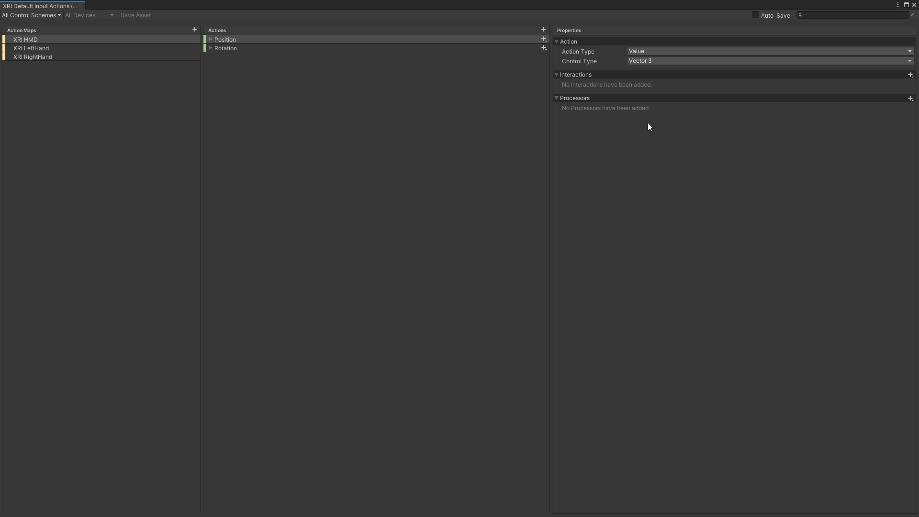
pyautogui.moveTo(54, 61)
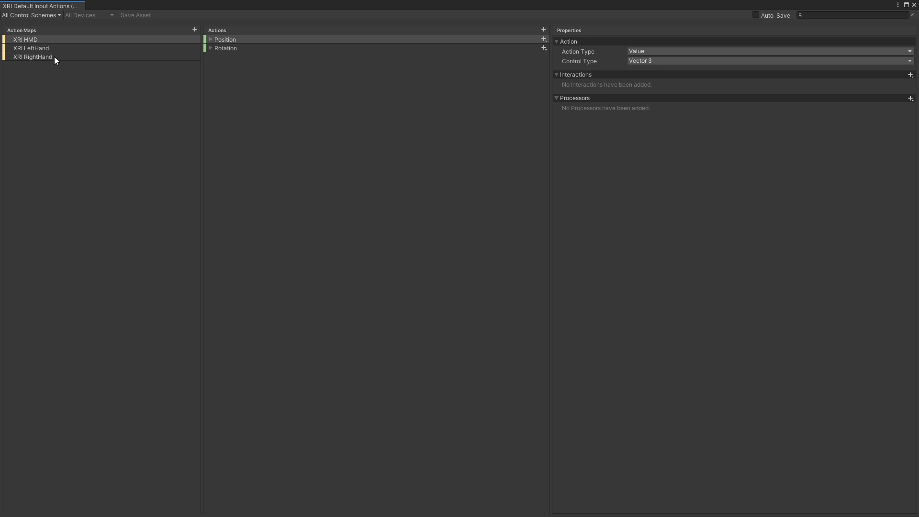
pyautogui.moveTo(57, 49)
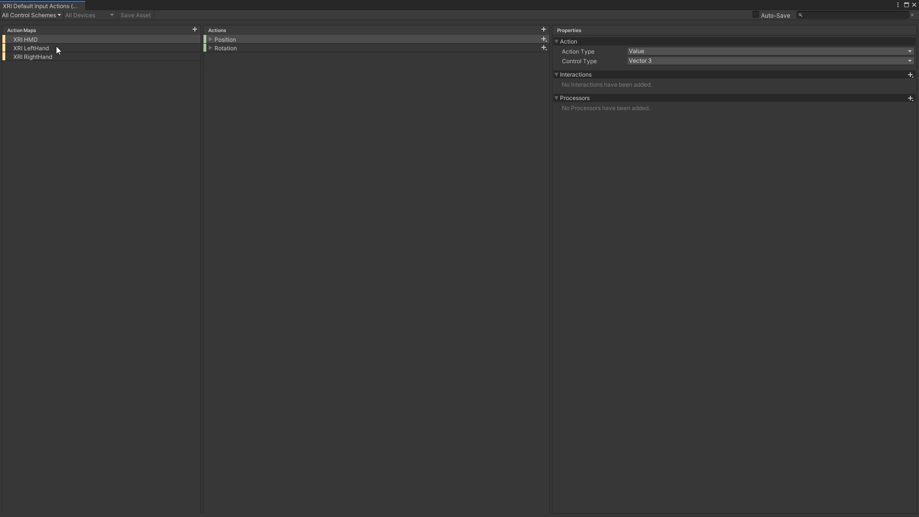
pyautogui.moveTo(221, 55)
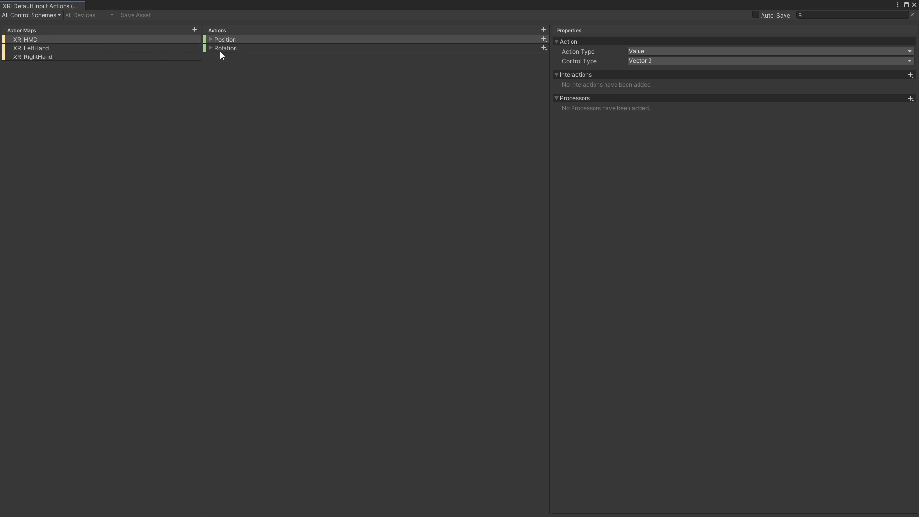
pyautogui.moveTo(626, 66)
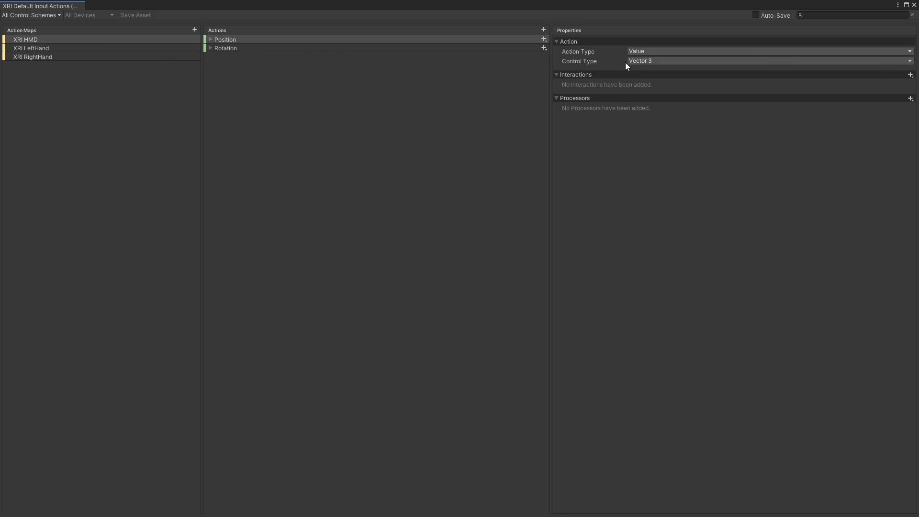
pyautogui.moveTo(201, 53)
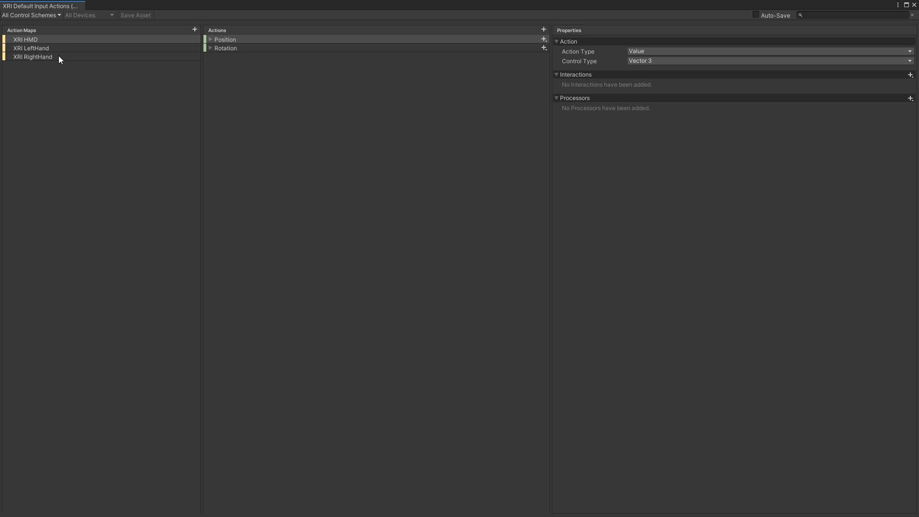
# Step: Select the XRI RightHand map to list its Select, Activate, Teleport and Turn actions
pyautogui.click(33, 56)
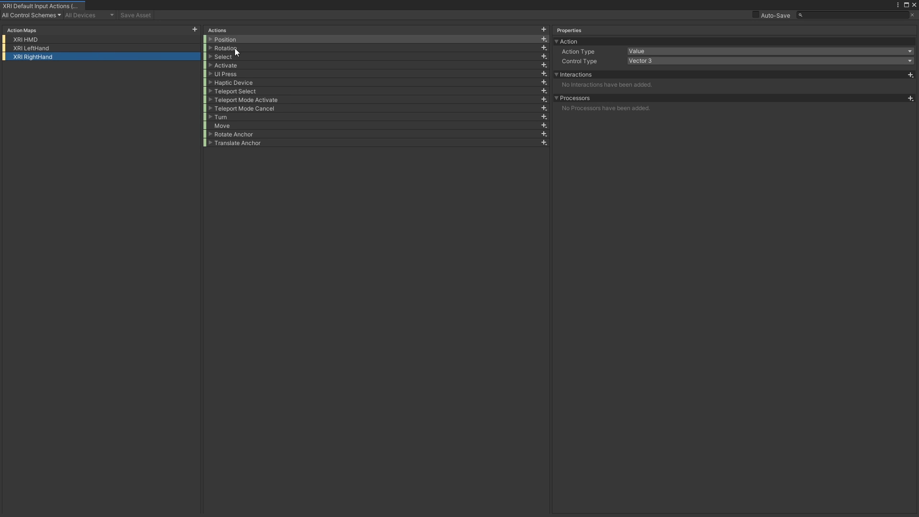
pyautogui.moveTo(242, 48)
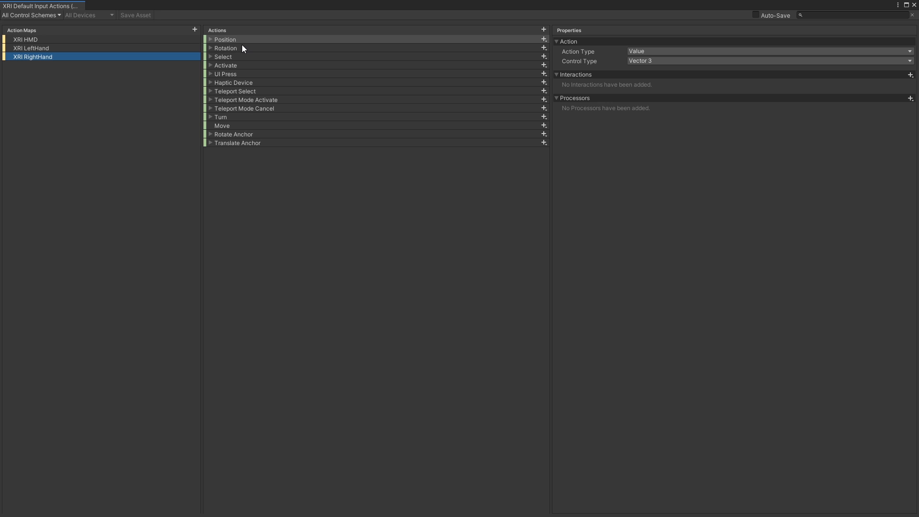
pyautogui.moveTo(254, 70)
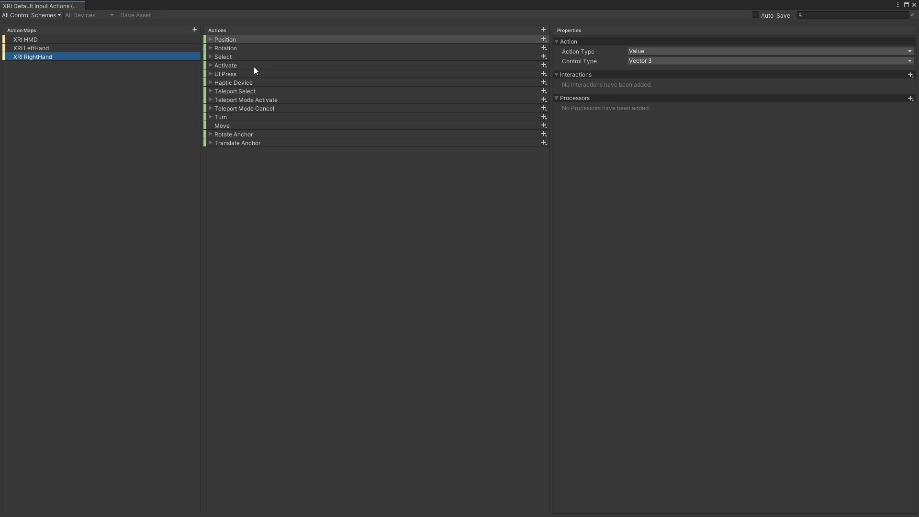
pyautogui.moveTo(262, 91)
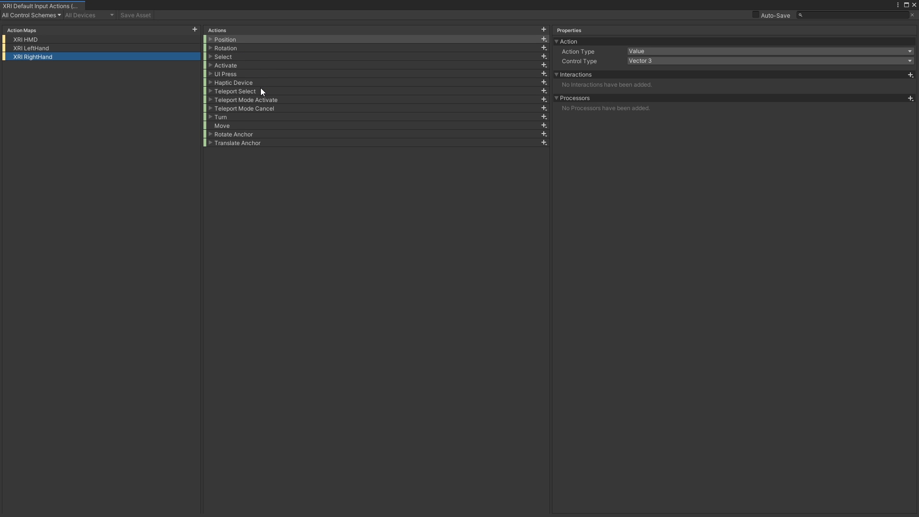
pyautogui.moveTo(228, 66)
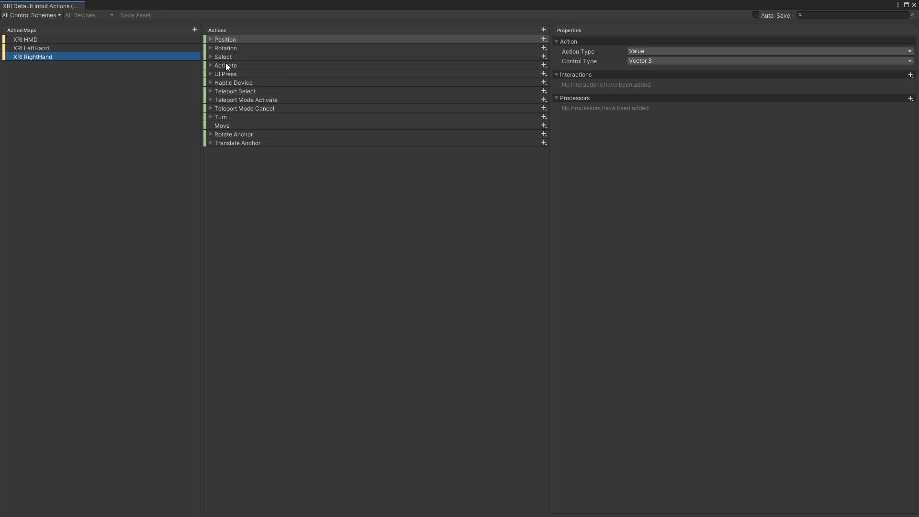
# Step: Bind the right-hand Select action to Vive Wand trackpadPressed, then delete that binding
pyautogui.click(210, 57)
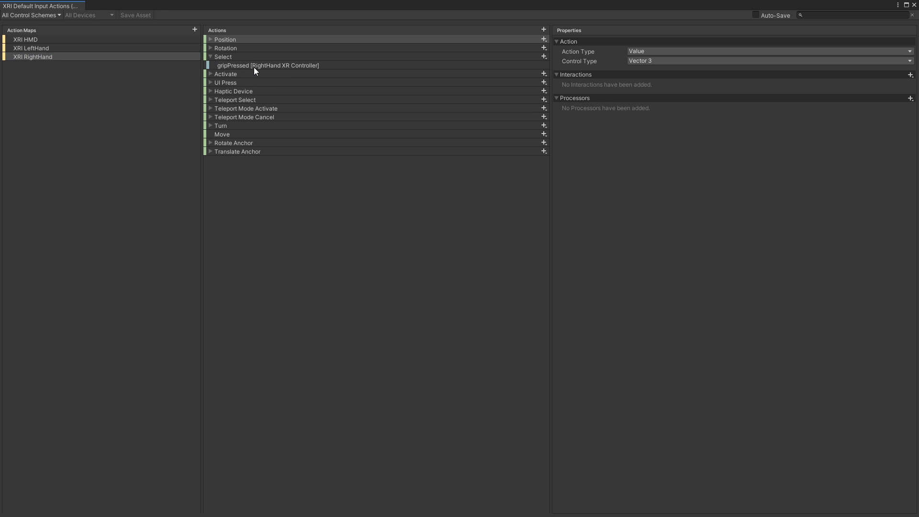
pyautogui.moveTo(242, 73)
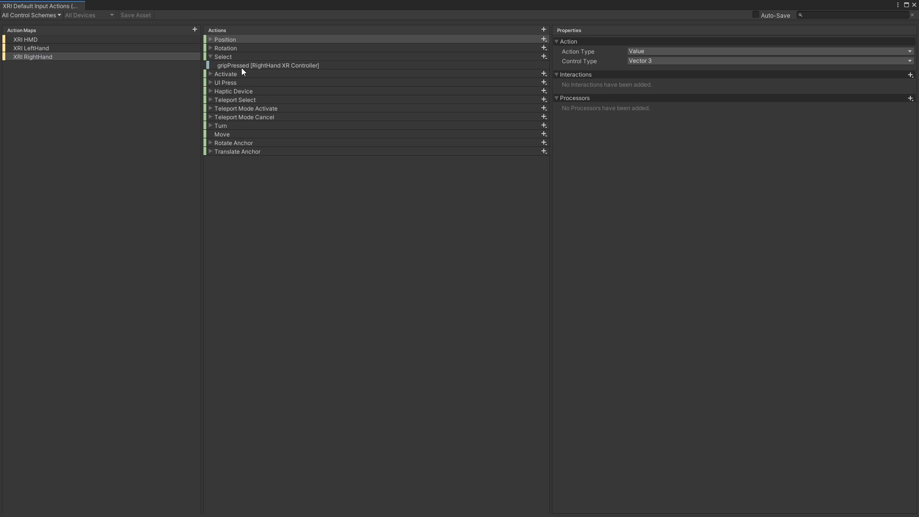
pyautogui.moveTo(292, 72)
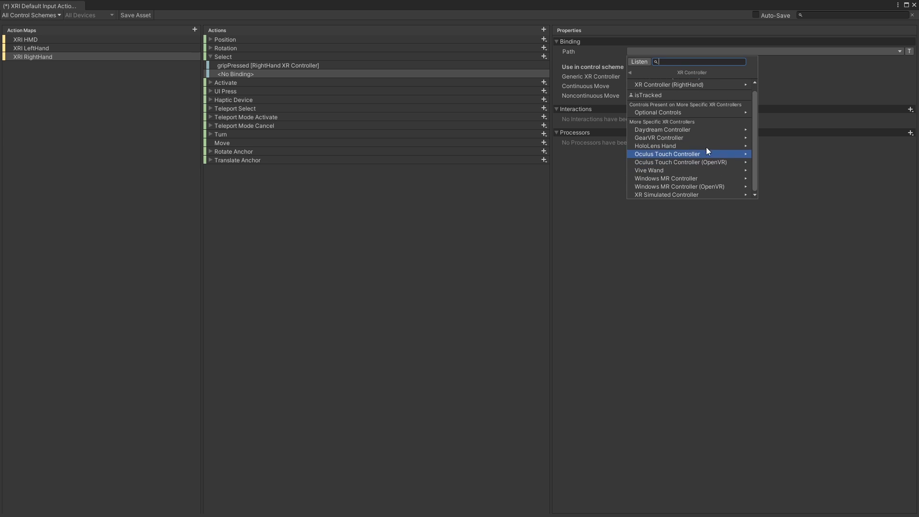
pyautogui.moveTo(662, 129)
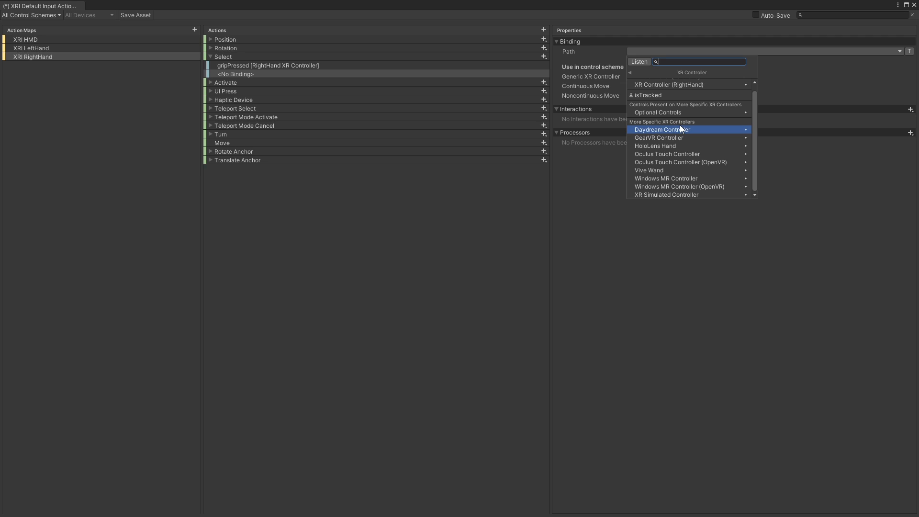
pyautogui.moveTo(663, 170)
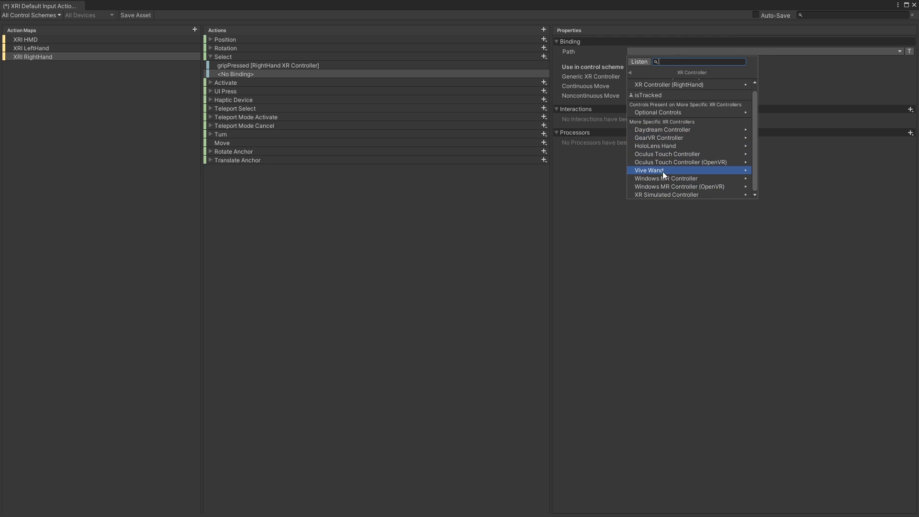
pyautogui.click(648, 171)
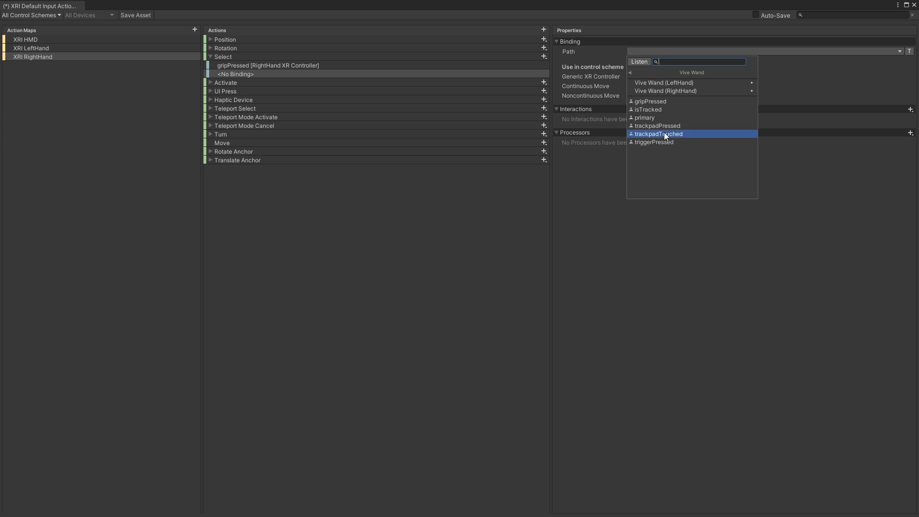
pyautogui.moveTo(684, 118)
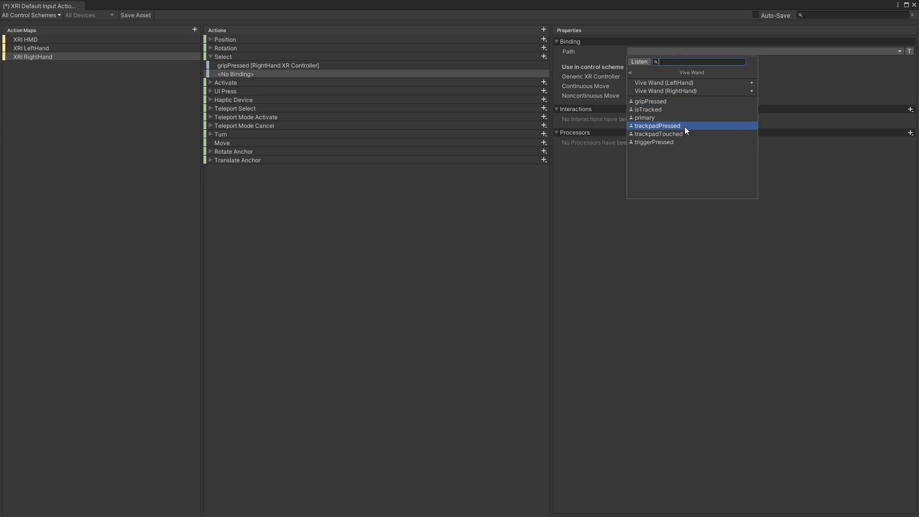
pyautogui.click(656, 125)
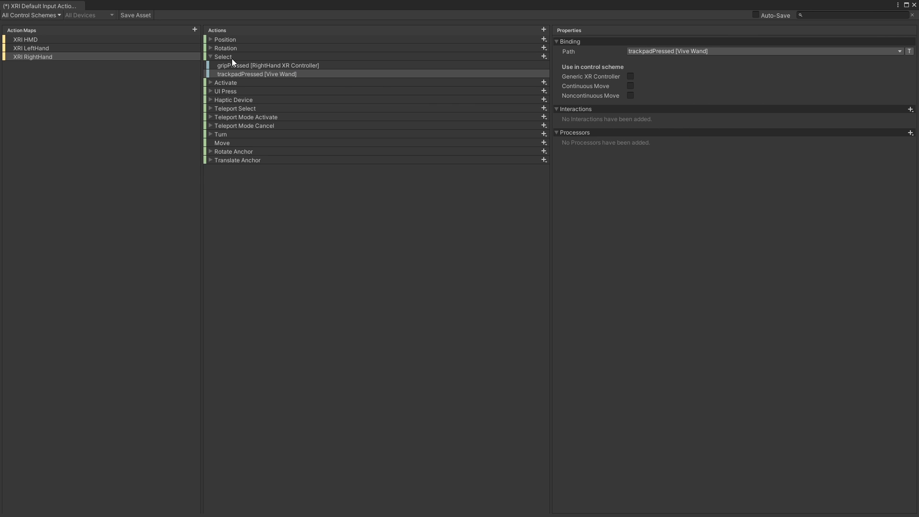
pyautogui.moveTo(270, 71)
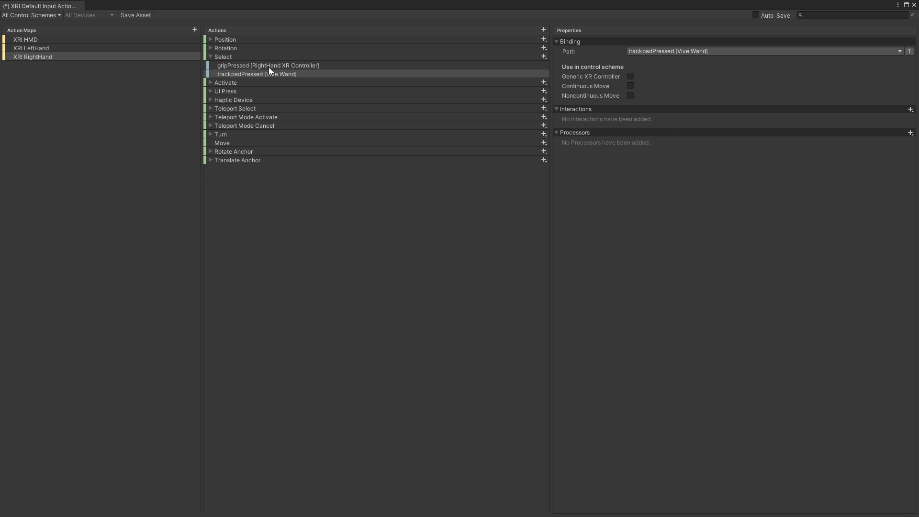
pyautogui.moveTo(298, 72)
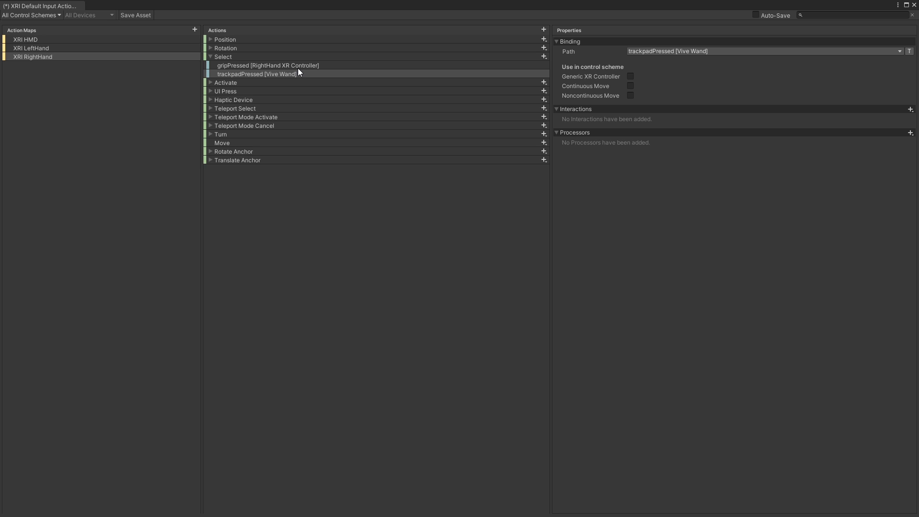
pyautogui.moveTo(288, 78)
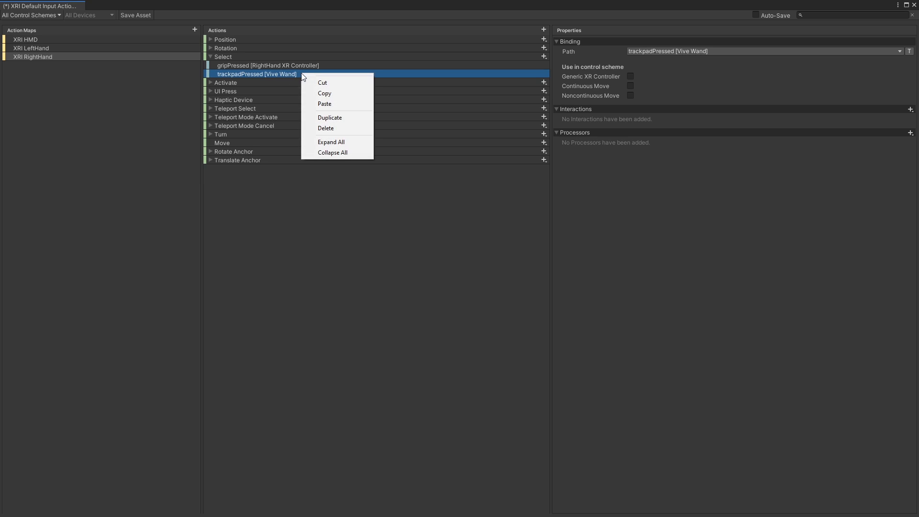
pyautogui.click(326, 128)
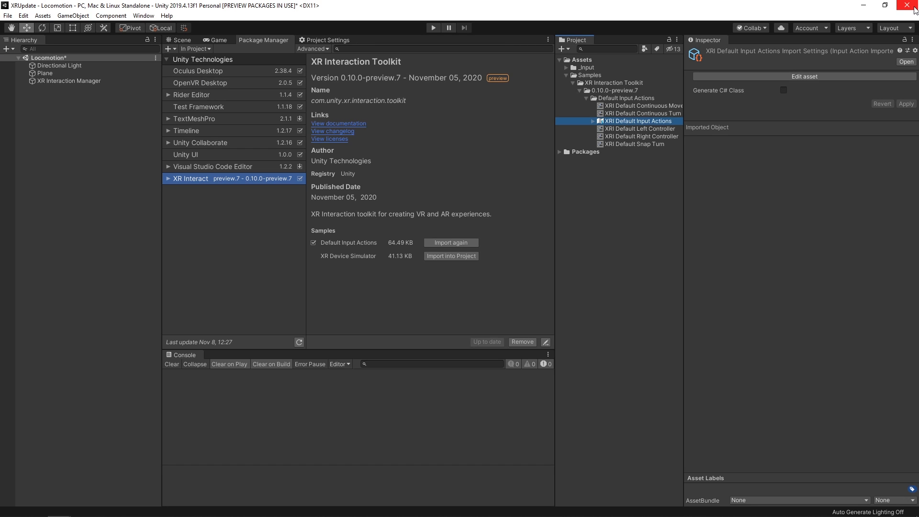
# Step: Select XRI Default Continuous Move to view its left- and right-hand Move references
pyautogui.click(640, 107)
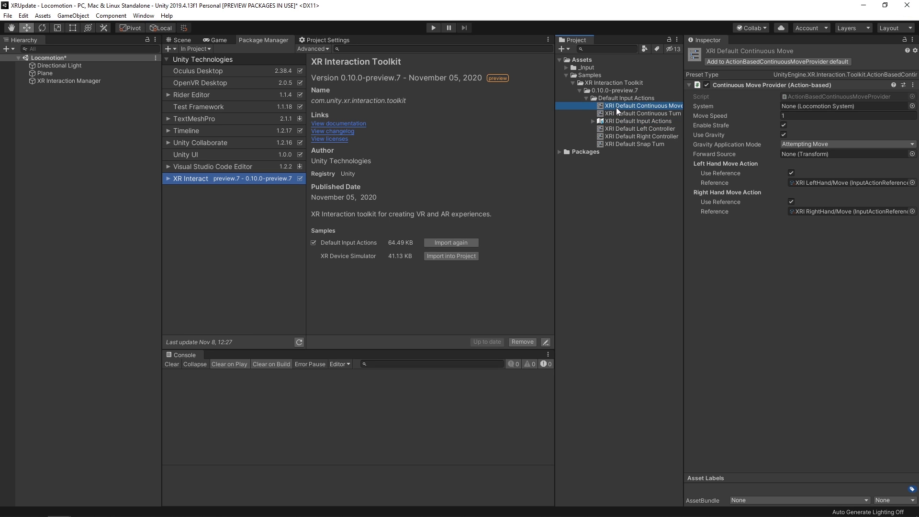
pyautogui.moveTo(751, 57)
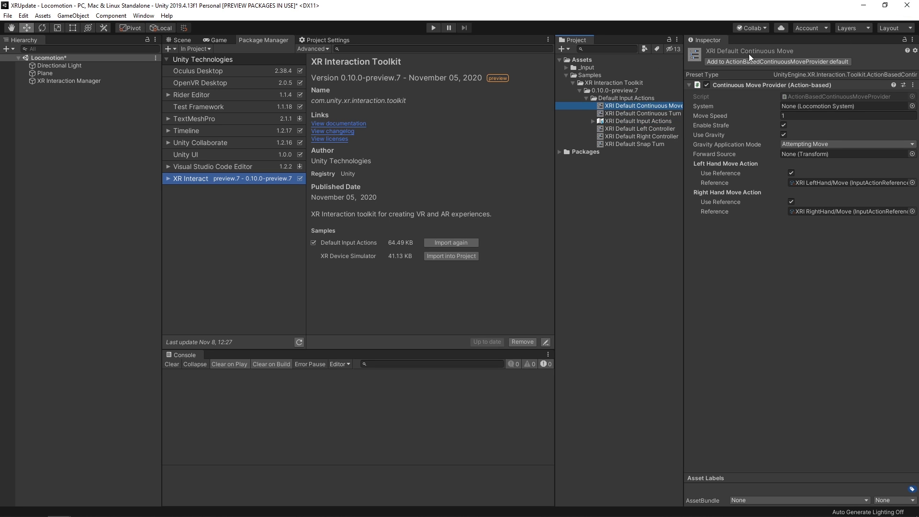
pyautogui.moveTo(705, 78)
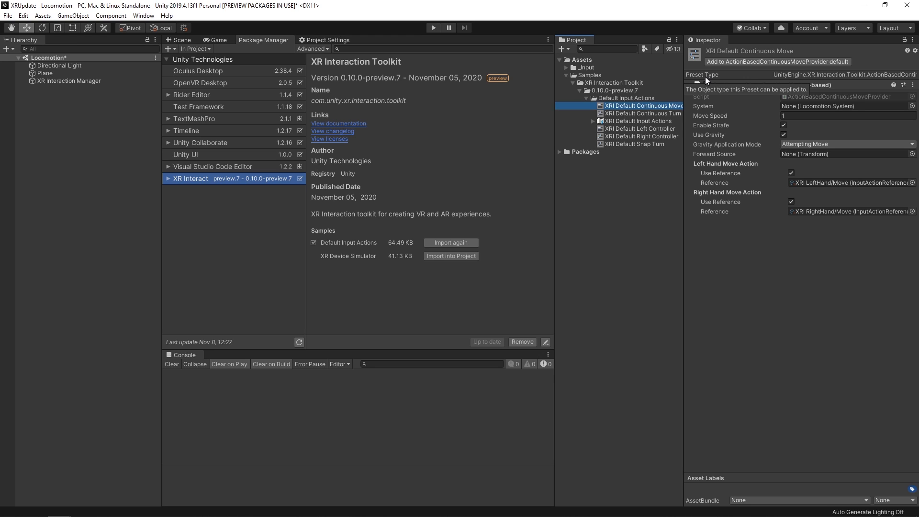
pyautogui.moveTo(662, 102)
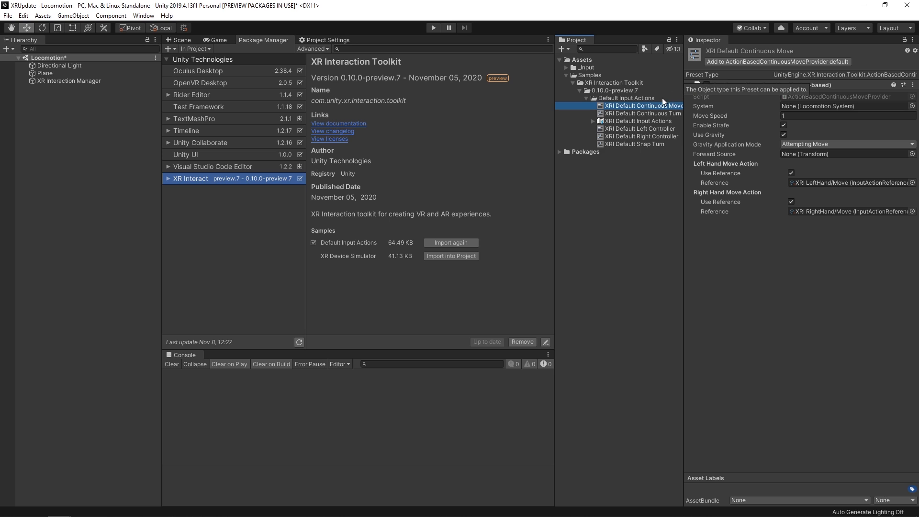
# Step: Add an action-based Room-Scale XR Rig, expand it and inspect its LeftHand Controller
pyautogui.rightClick(49, 141)
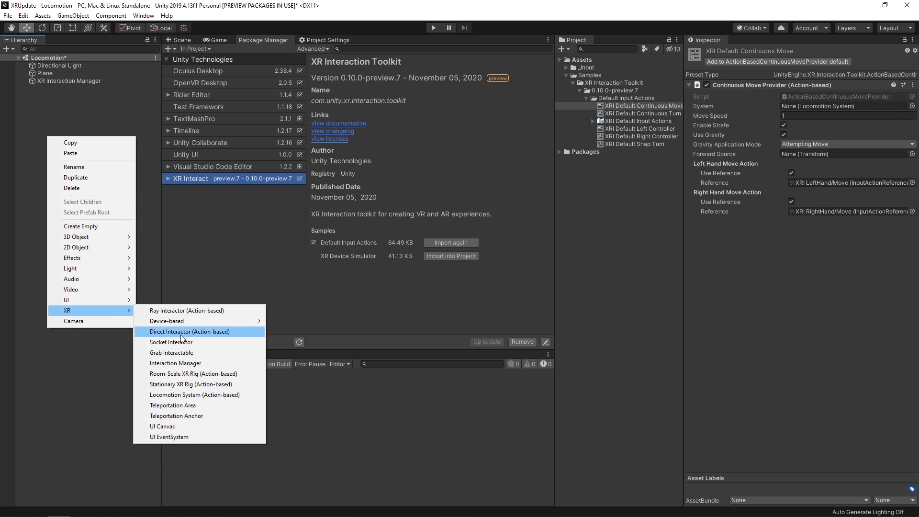
pyautogui.click(193, 373)
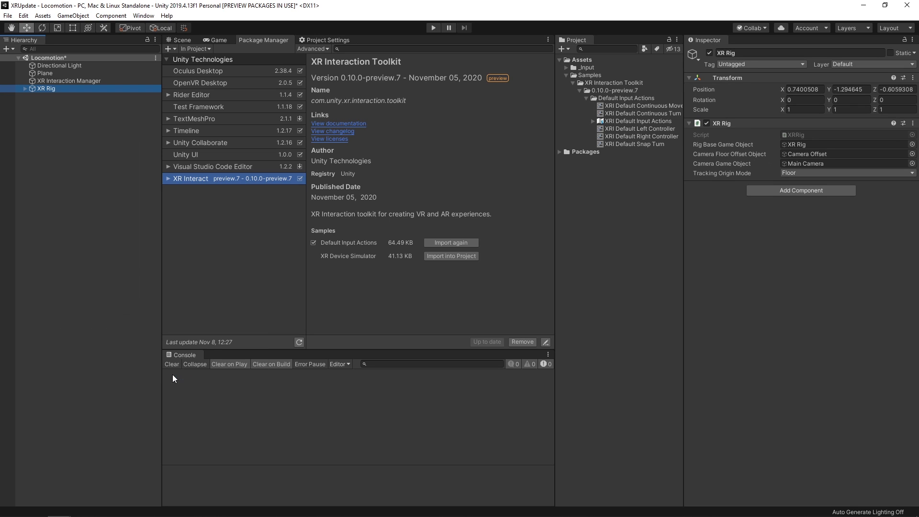
pyautogui.click(26, 88)
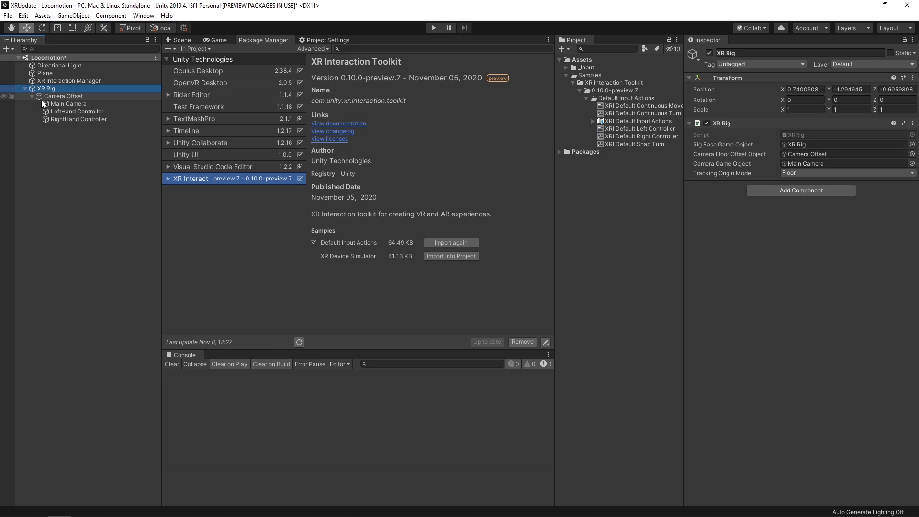
pyautogui.click(76, 112)
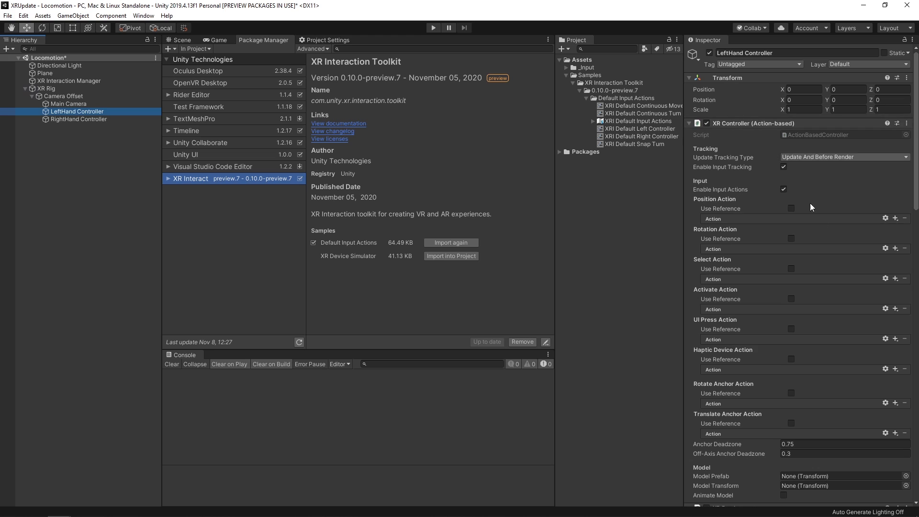
pyautogui.moveTo(778, 158)
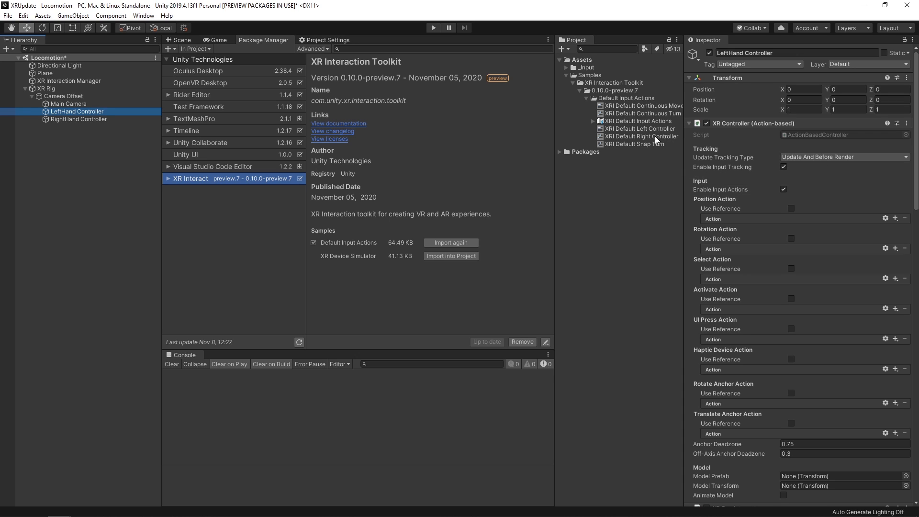
pyautogui.click(45, 89)
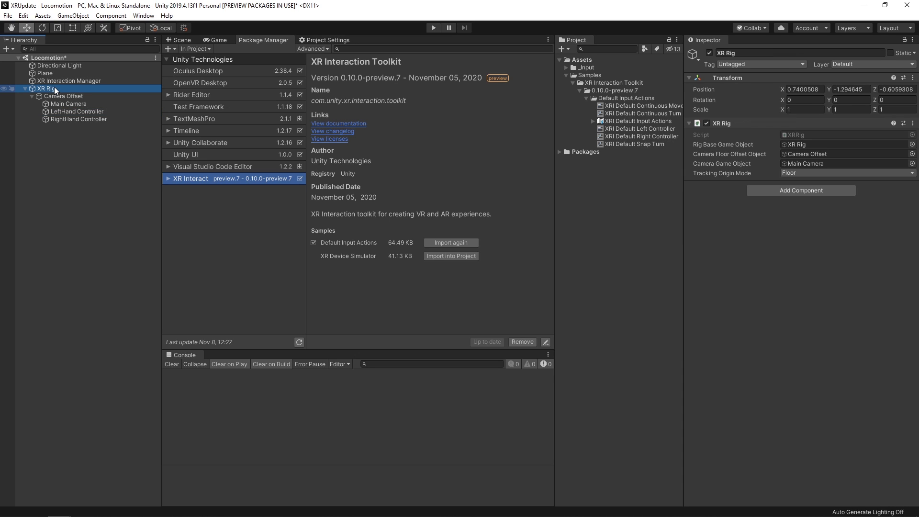
# Step: Click 'Add to ActionBasedController default' on the XRI Default Left and Right Controller presets
pyautogui.click(640, 128)
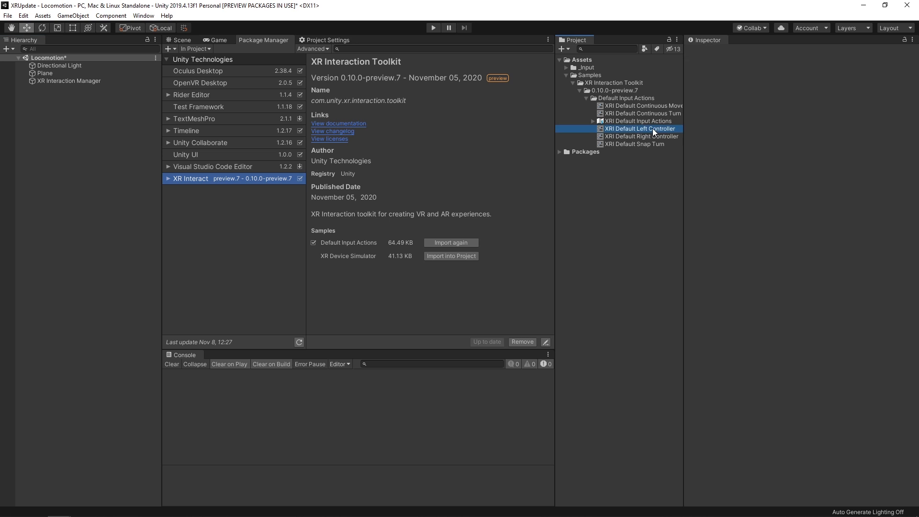
pyautogui.click(640, 128)
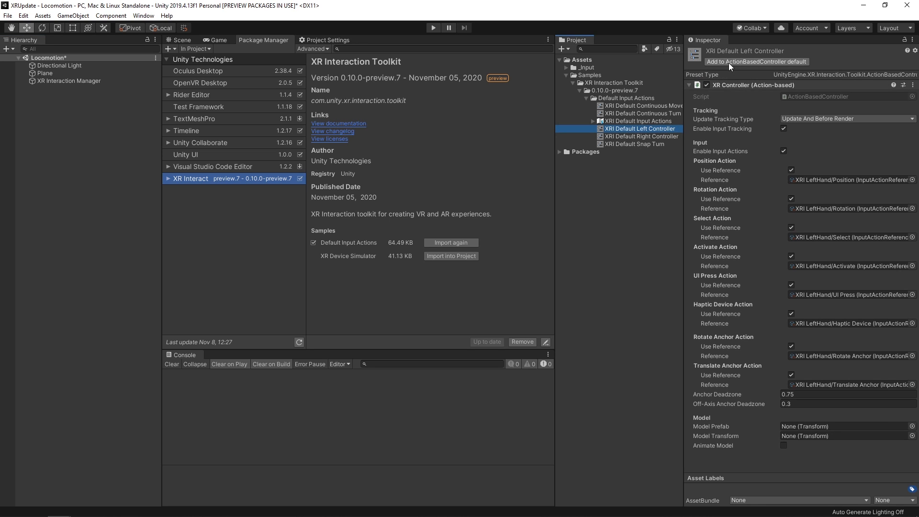
pyautogui.click(756, 61)
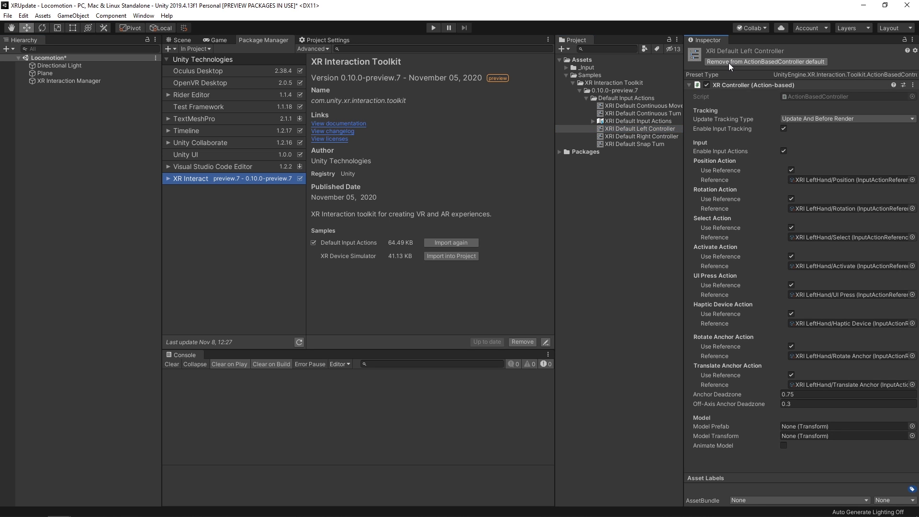
pyautogui.click(639, 136)
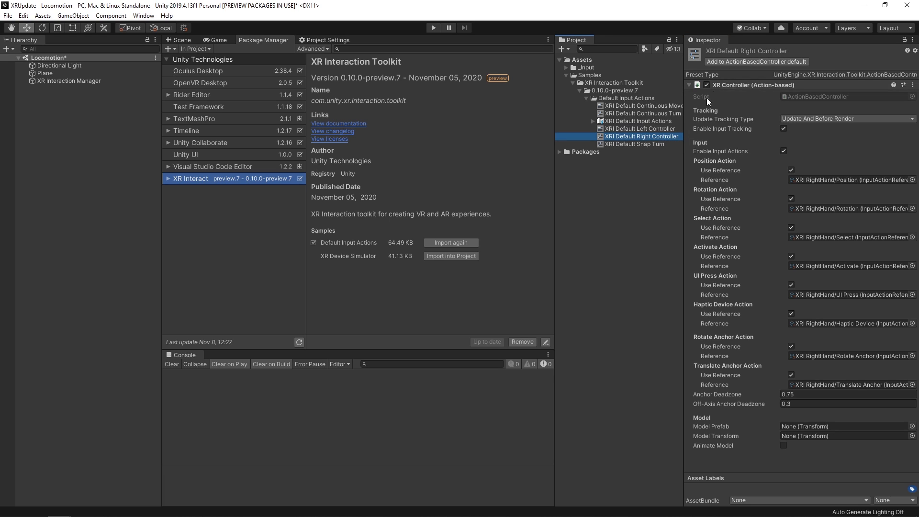
pyautogui.click(755, 62)
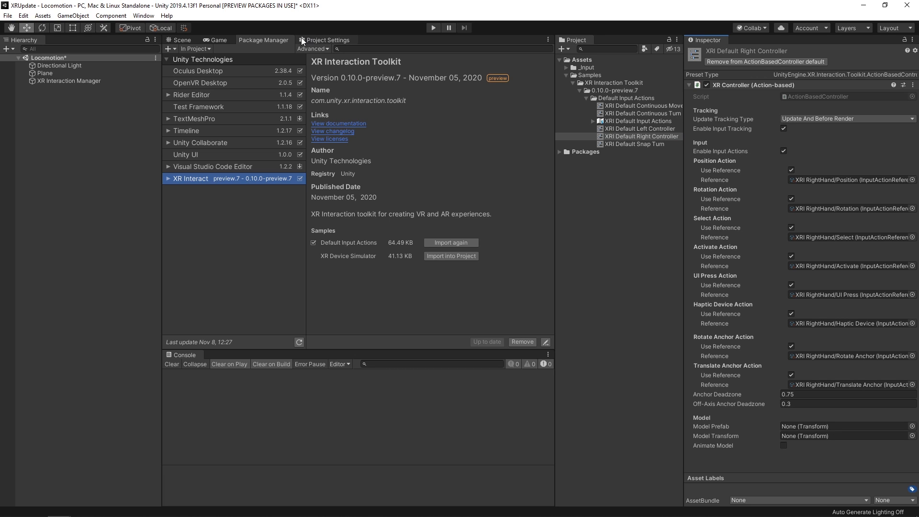
# Step: Show Preset Manager's XRI Default Right and Left Controller presets for ActionBasedController
pyautogui.click(329, 40)
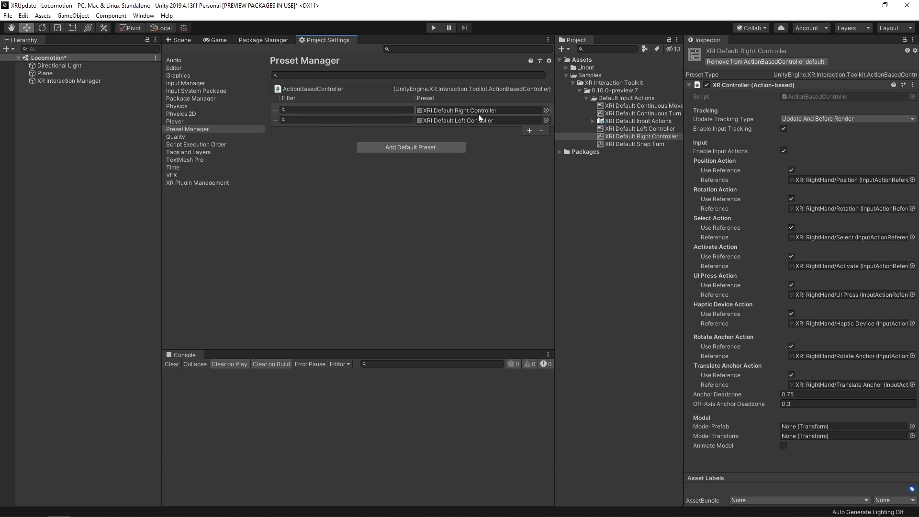
pyautogui.moveTo(331, 99)
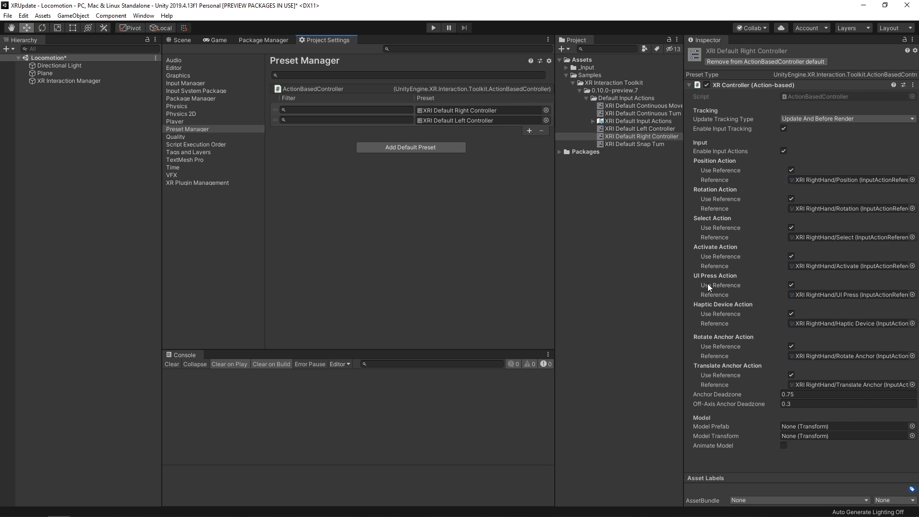
pyautogui.moveTo(718, 164)
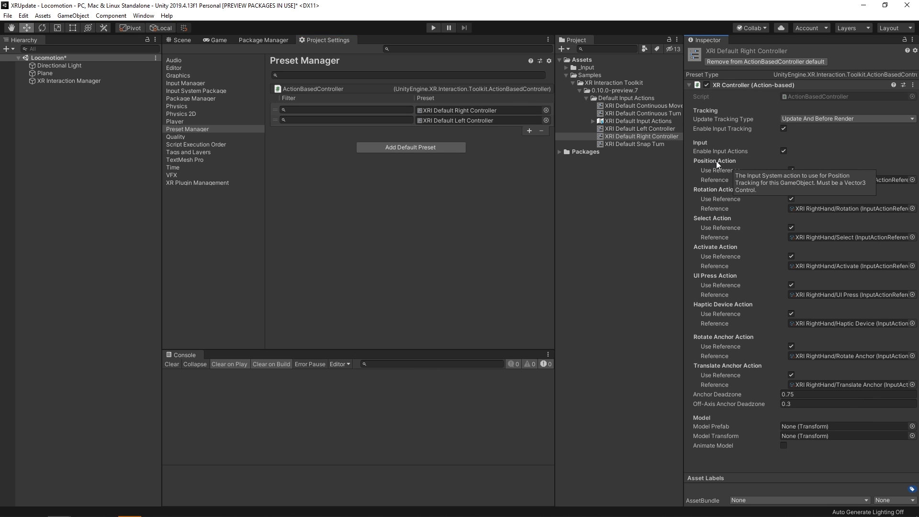
pyautogui.moveTo(317, 105)
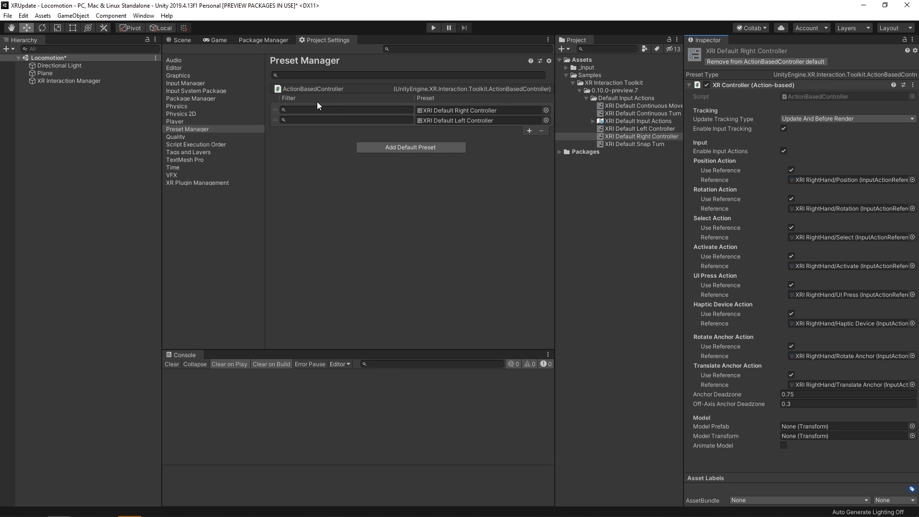
# Step: Set the Right controller preset filter to 'Right' and the Left preset filter to 'Left'
pyautogui.click(345, 110)
pyautogui.write('Right')
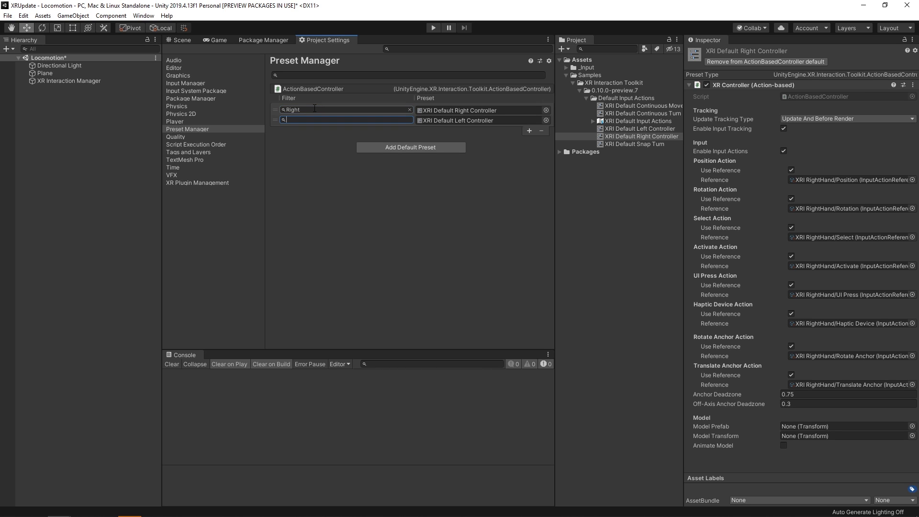
pyautogui.write('Left')
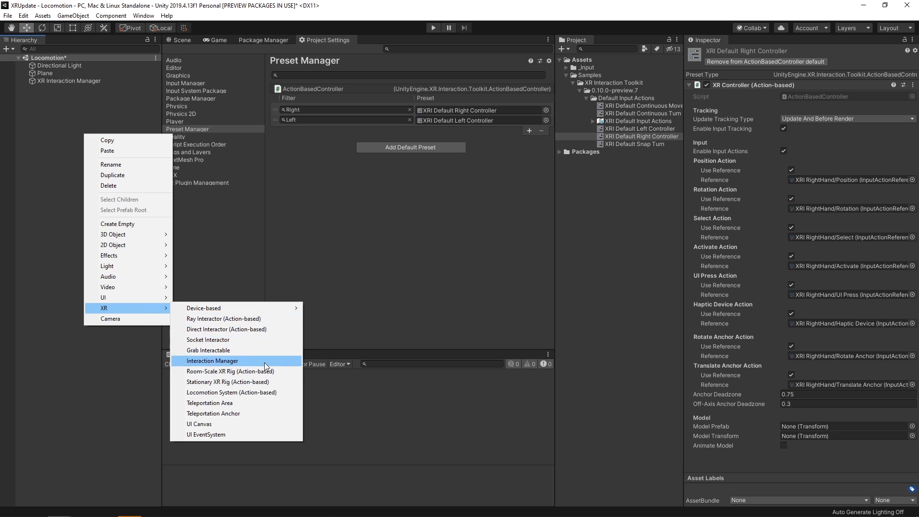
# Step: Add a Room-Scale XR Rig (Action-based), expand it, and inspect its RightHand Controller
pyautogui.click(232, 370)
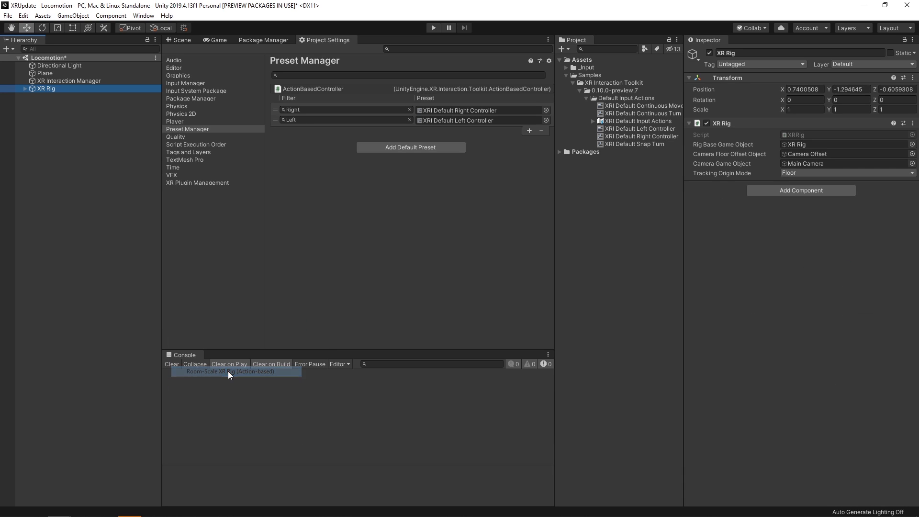
pyautogui.click(25, 88)
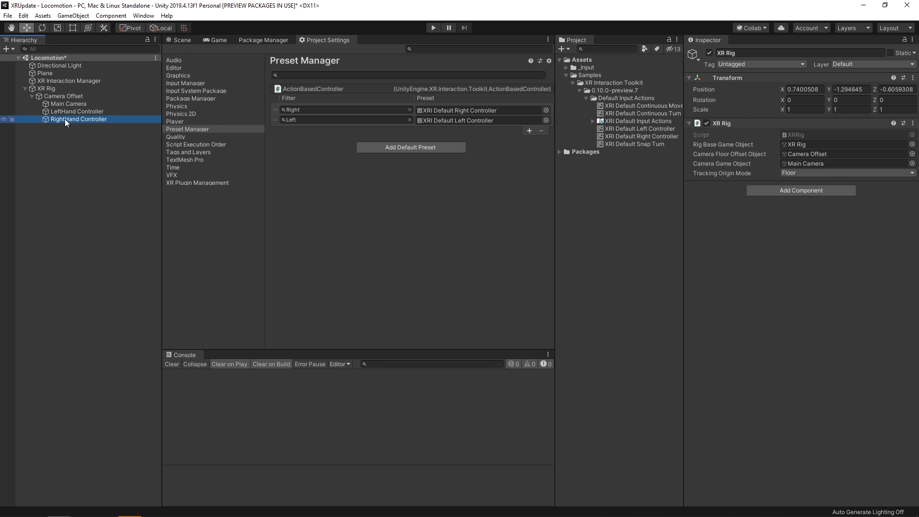
pyautogui.click(78, 119)
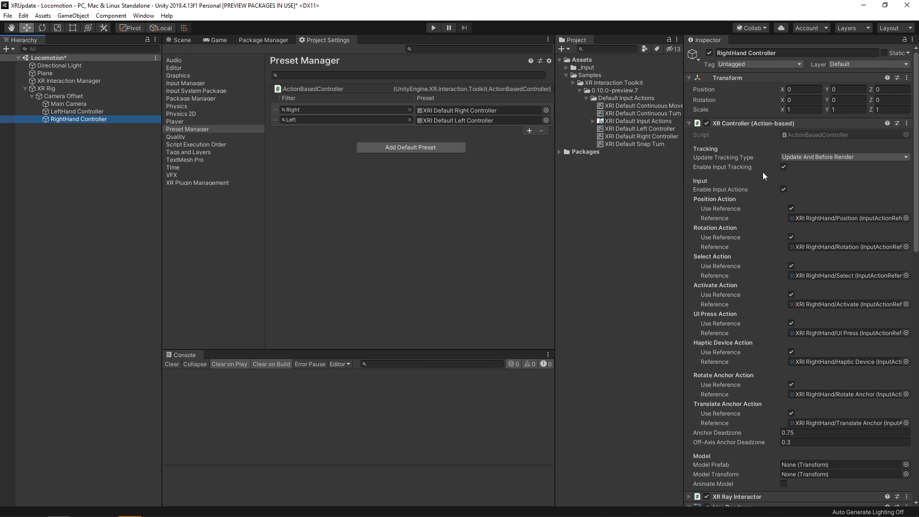
pyautogui.moveTo(856, 372)
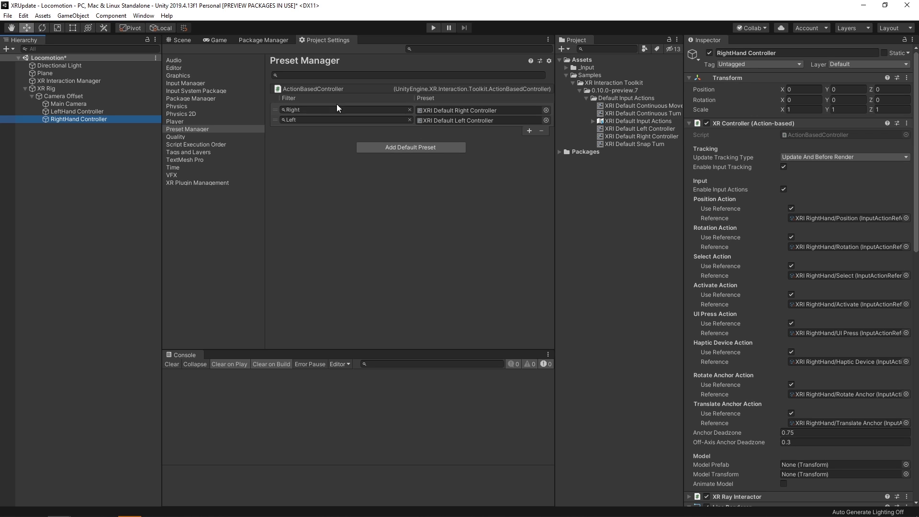
pyautogui.moveTo(108, 135)
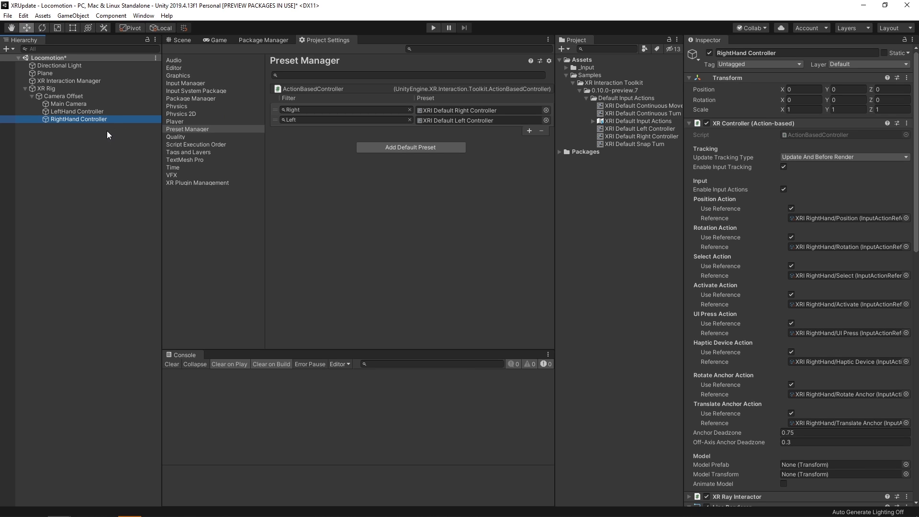
# Step: Add an Input Action Manager to XR Rig using XRI Default Input Actions as its asset
pyautogui.click(46, 88)
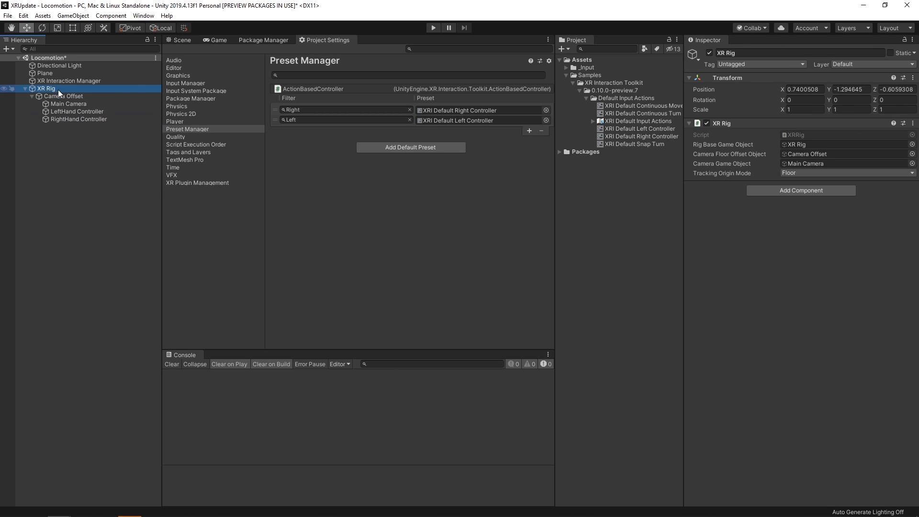
pyautogui.click(800, 190)
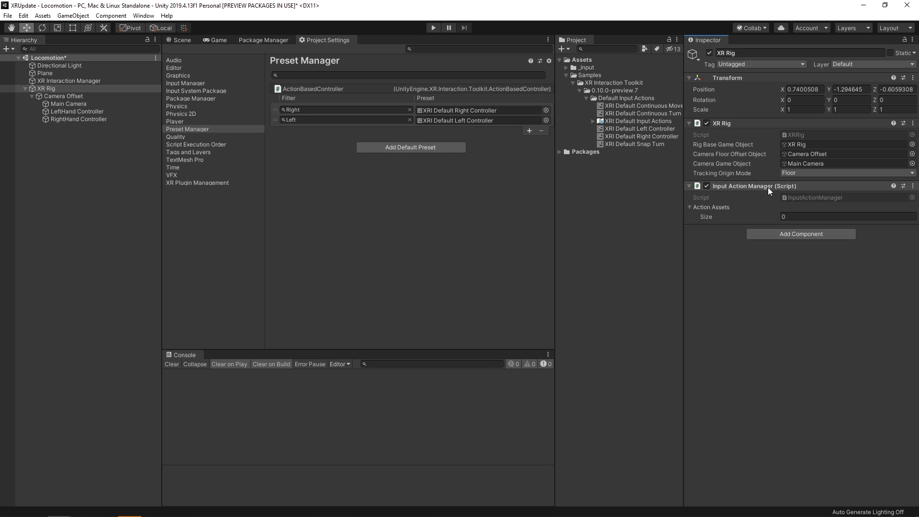
pyautogui.moveTo(772, 100)
pyautogui.write('1')
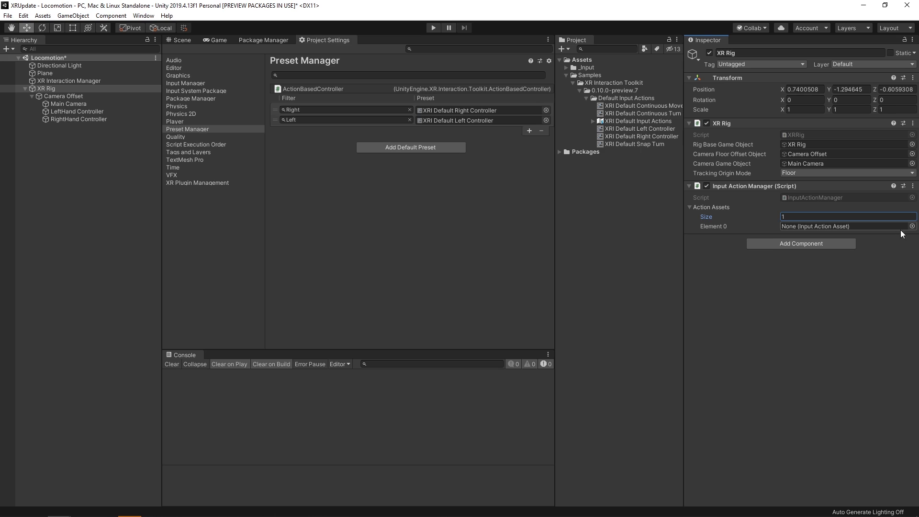
pyautogui.click(910, 226)
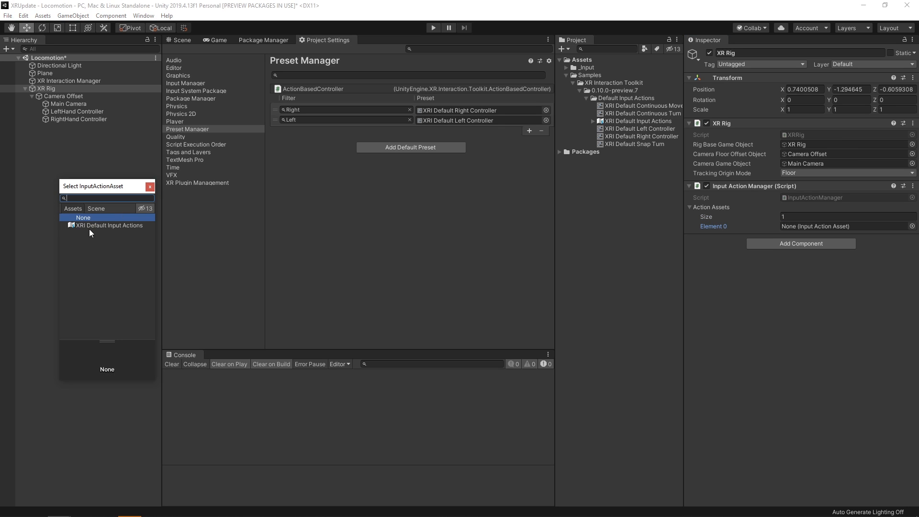
pyautogui.moveTo(102, 193)
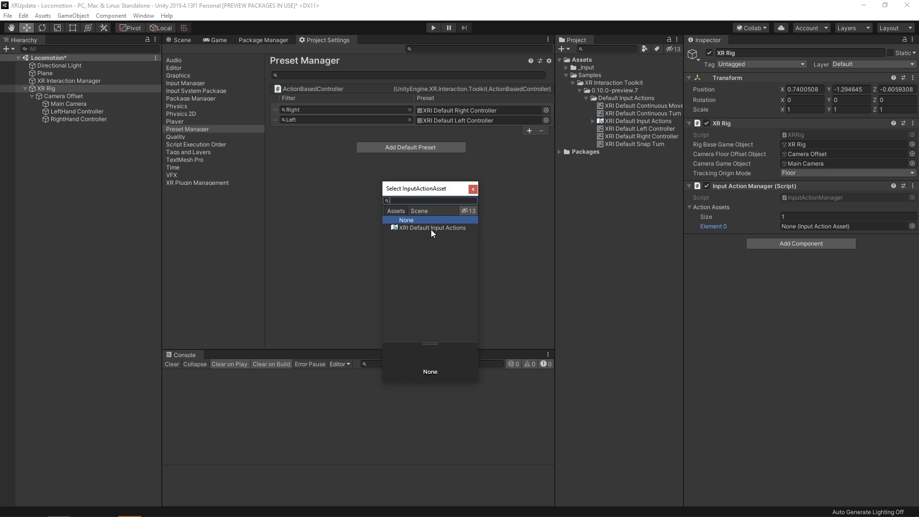
pyautogui.click(432, 228)
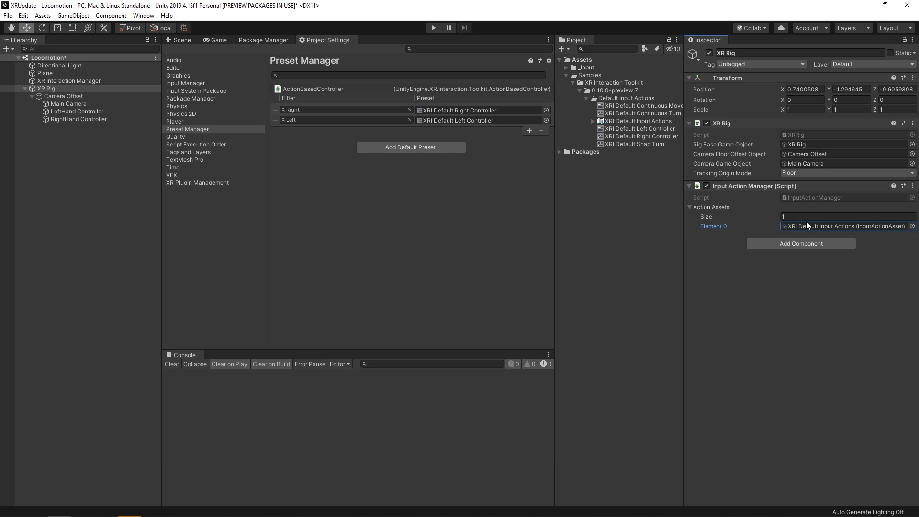
pyautogui.moveTo(751, 199)
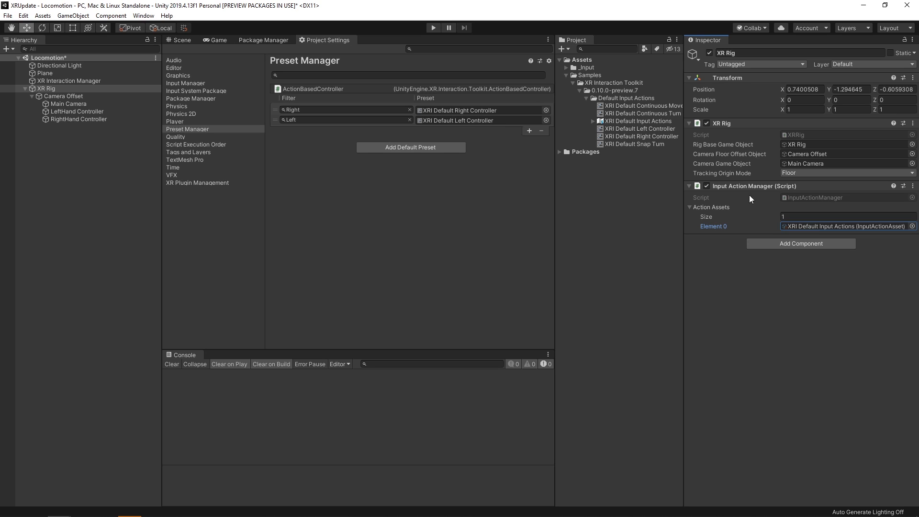
pyautogui.click(179, 40)
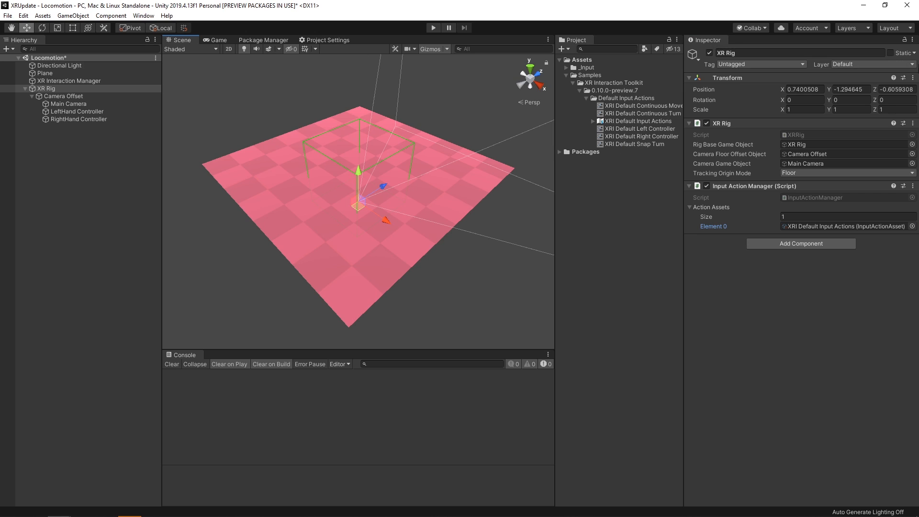
# Step: Reset the XR Rig's Transform to the origin and enter play mode
pyautogui.click(912, 78)
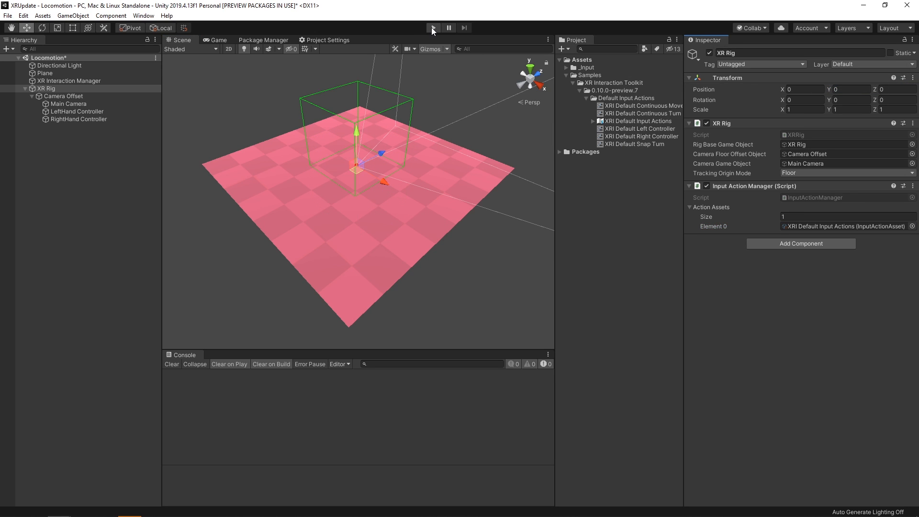
pyautogui.click(432, 28)
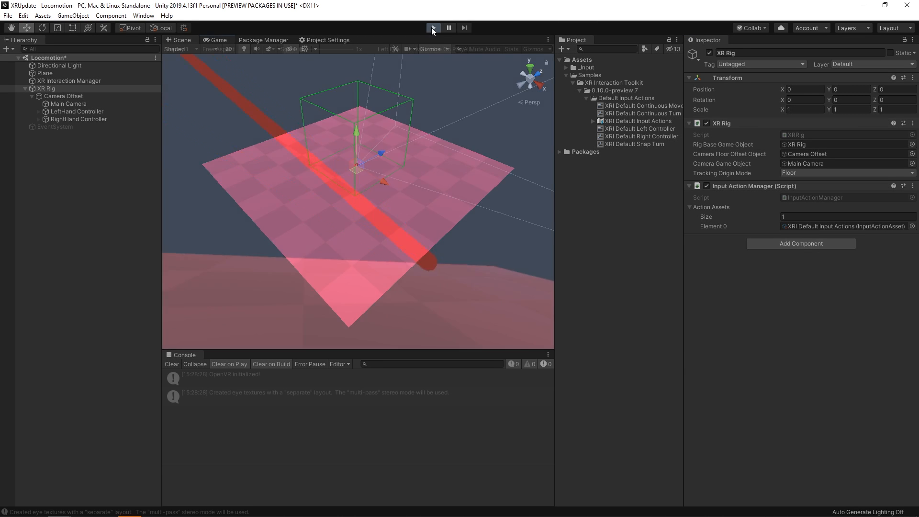